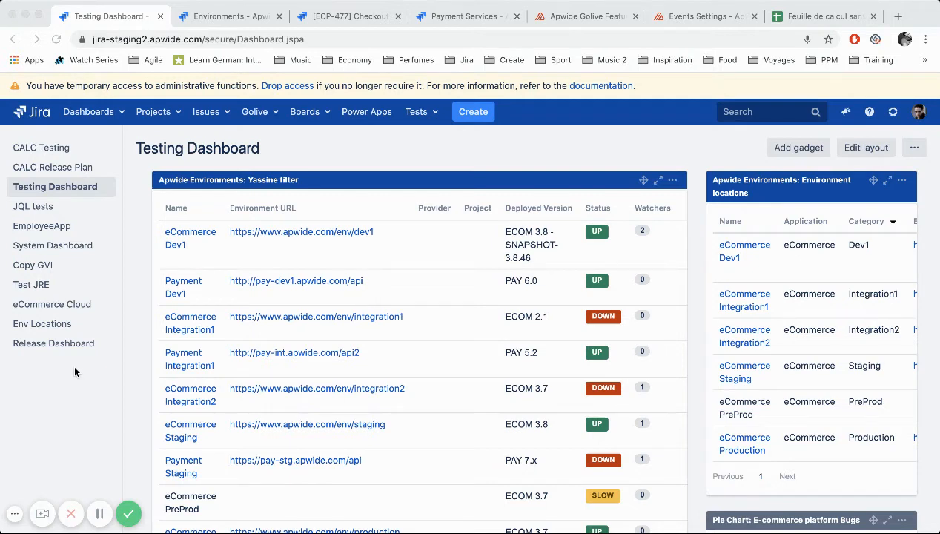
pyautogui.moveTo(261, 115)
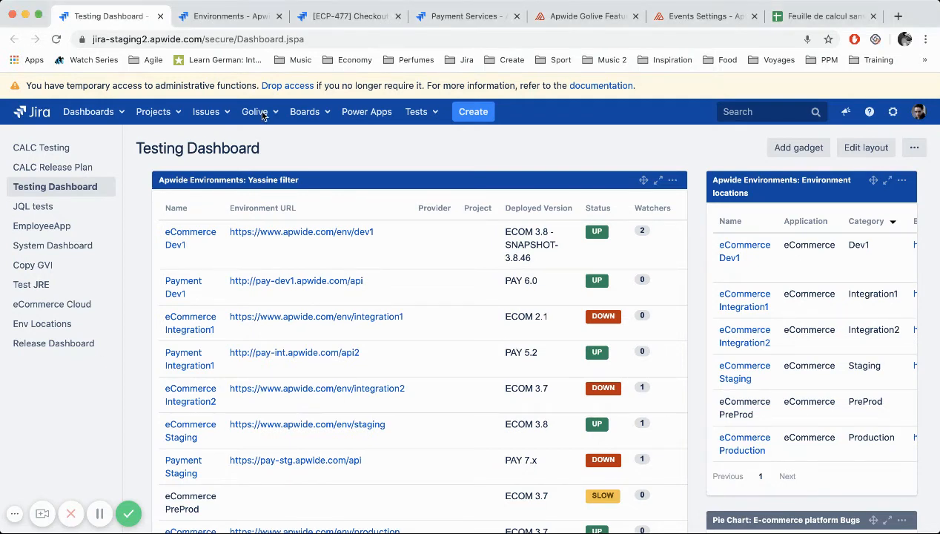
# Go to the Golive Environments search listing all environment locations.
pyautogui.click(255, 111)
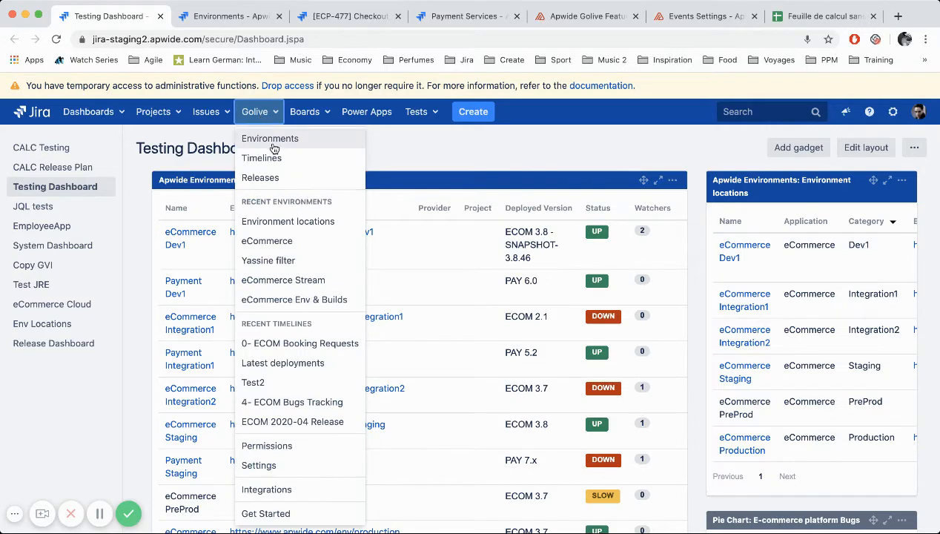
pyautogui.click(267, 261)
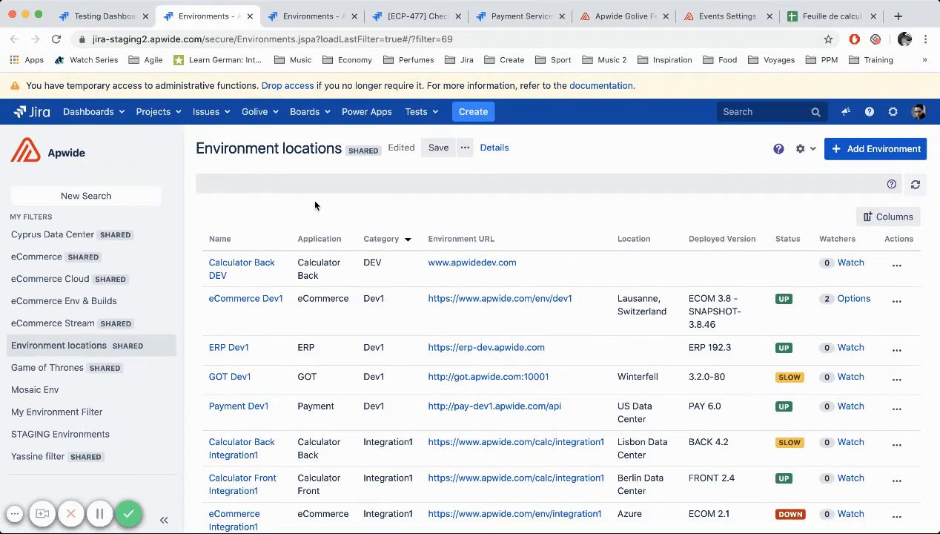
pyautogui.moveTo(285, 318)
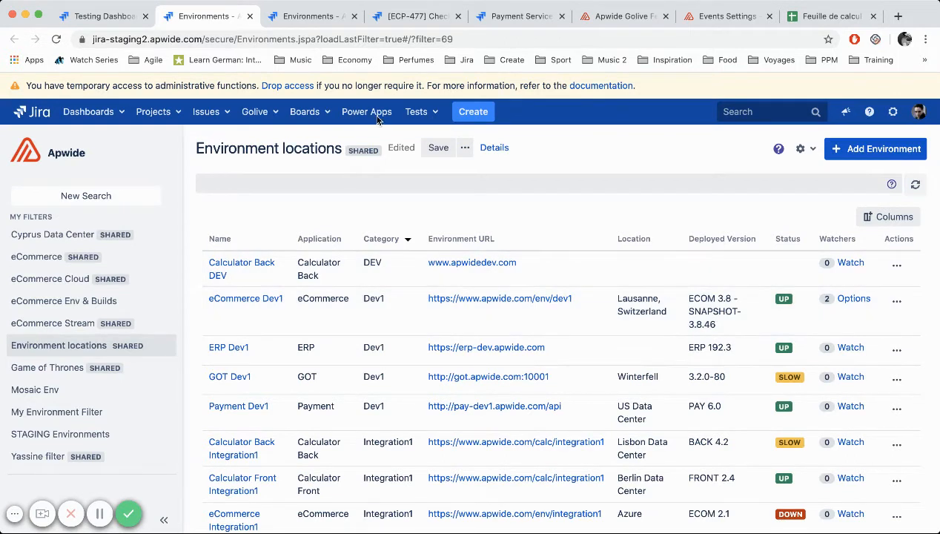
# Append ', toto, toti,' to ECP-477's system Environment field and save it.
pyautogui.click(412, 14)
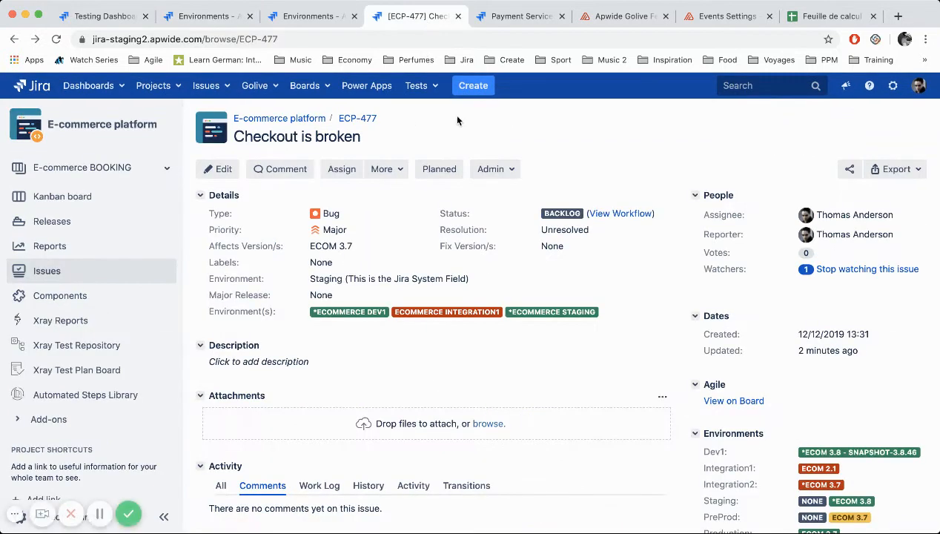
pyautogui.moveTo(457, 147)
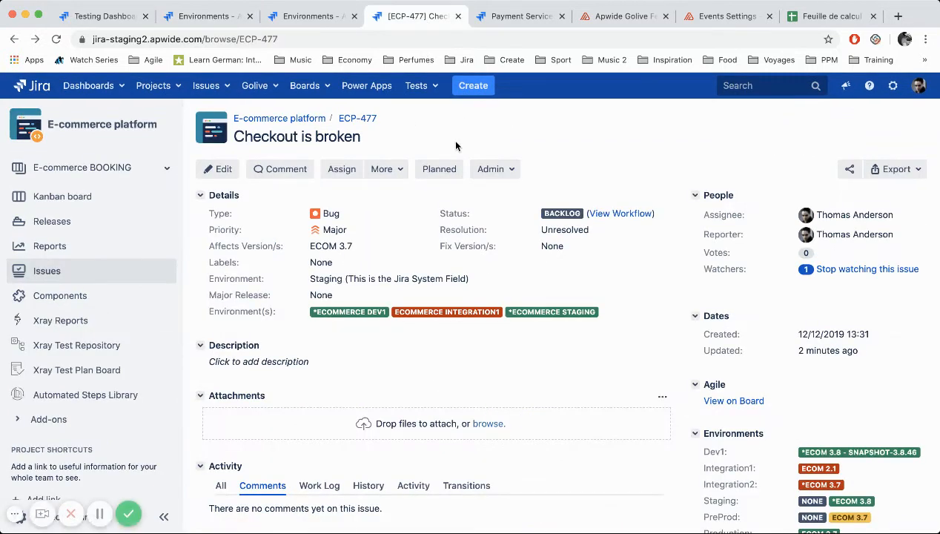
pyautogui.moveTo(258, 329)
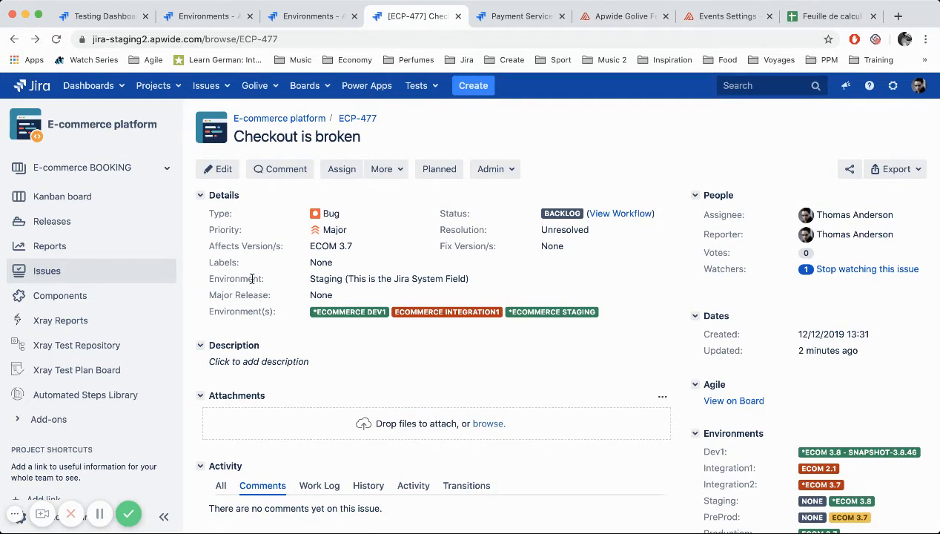
pyautogui.moveTo(80, 500)
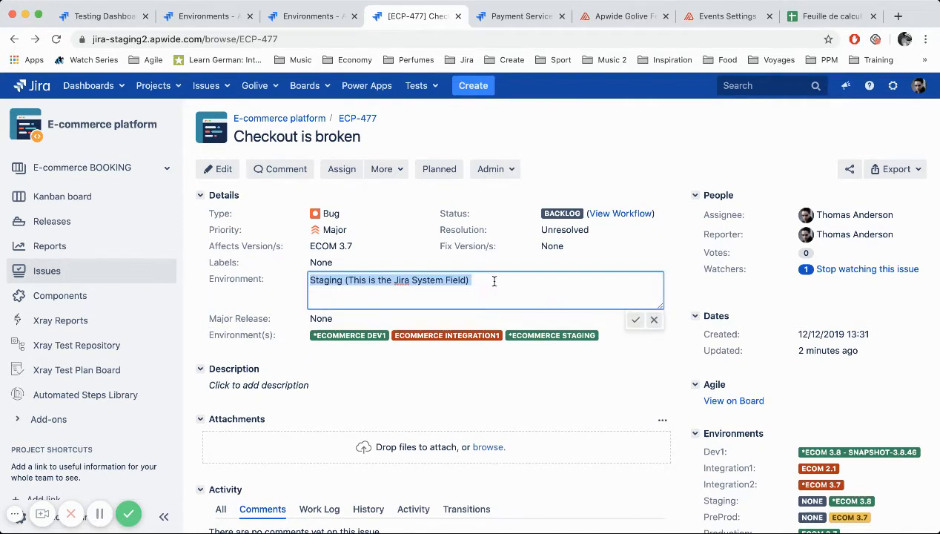
pyautogui.write(', toto, toti')
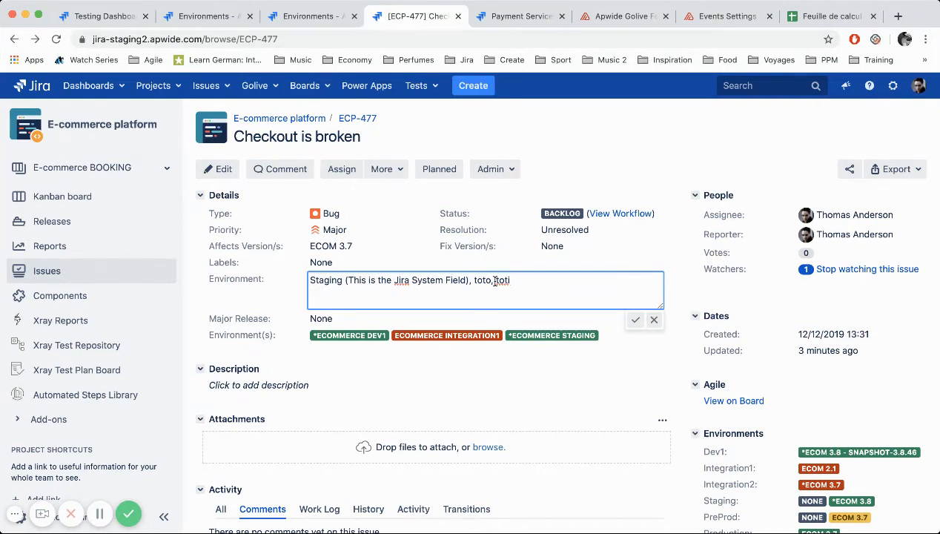
pyautogui.write('.')
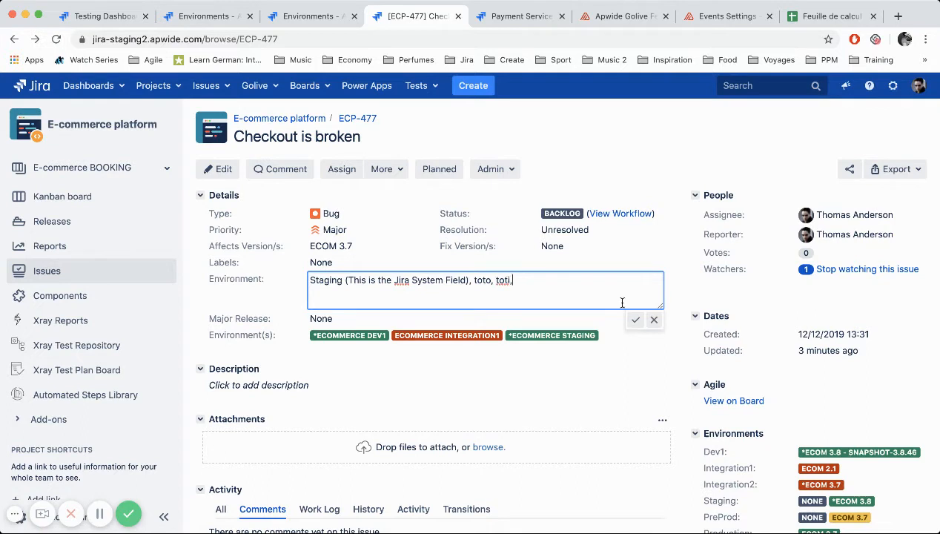
pyautogui.click(635, 320)
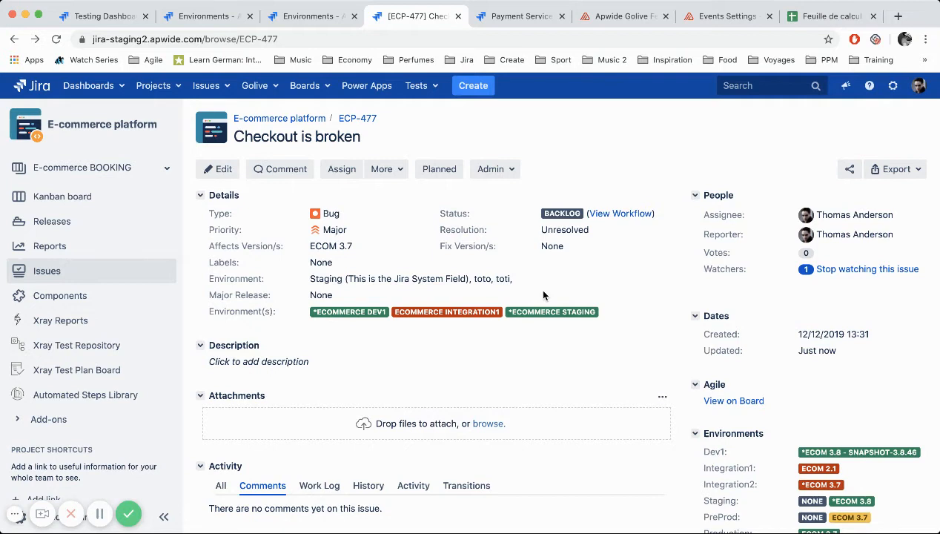
pyautogui.moveTo(238, 311)
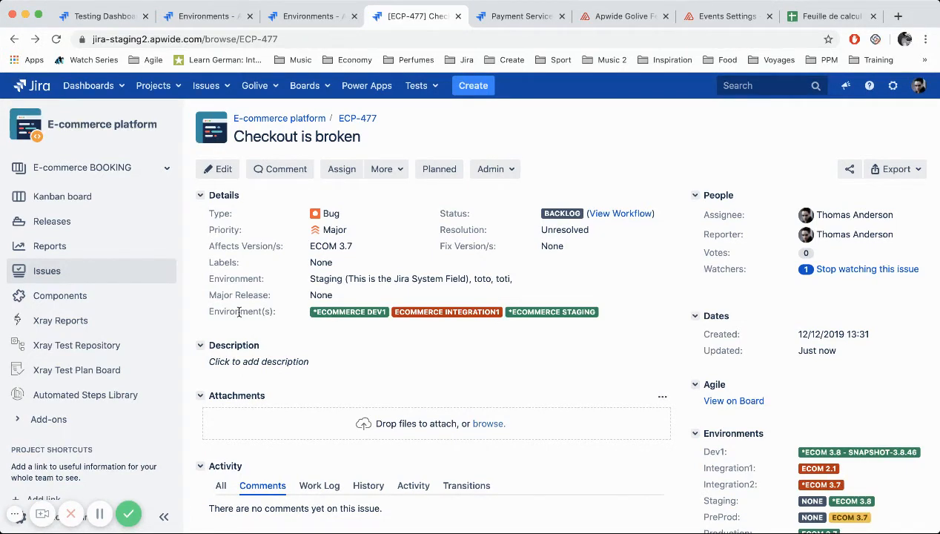
# Add eCommerce Integration2 to ECP-477's Environment(s) field and save.
pyautogui.doubleClick(240, 311)
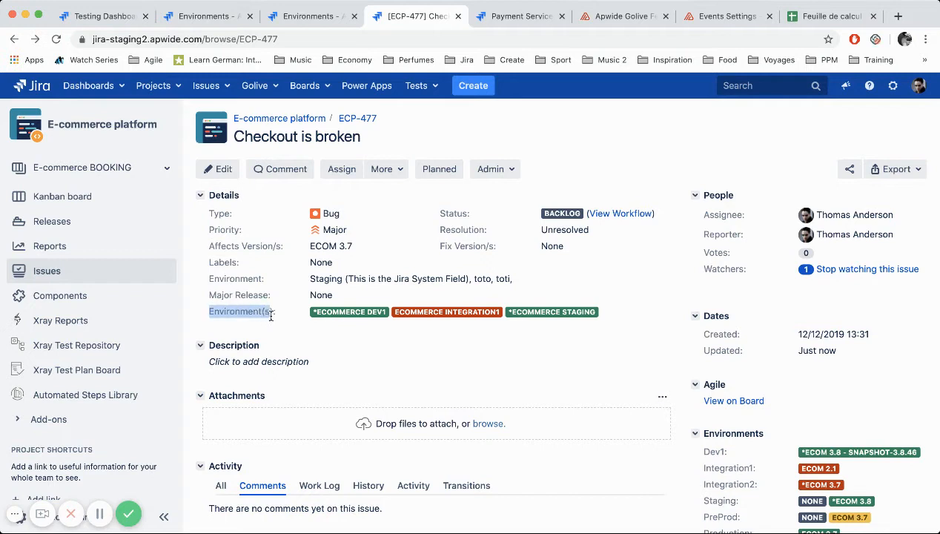
pyautogui.moveTo(317, 320)
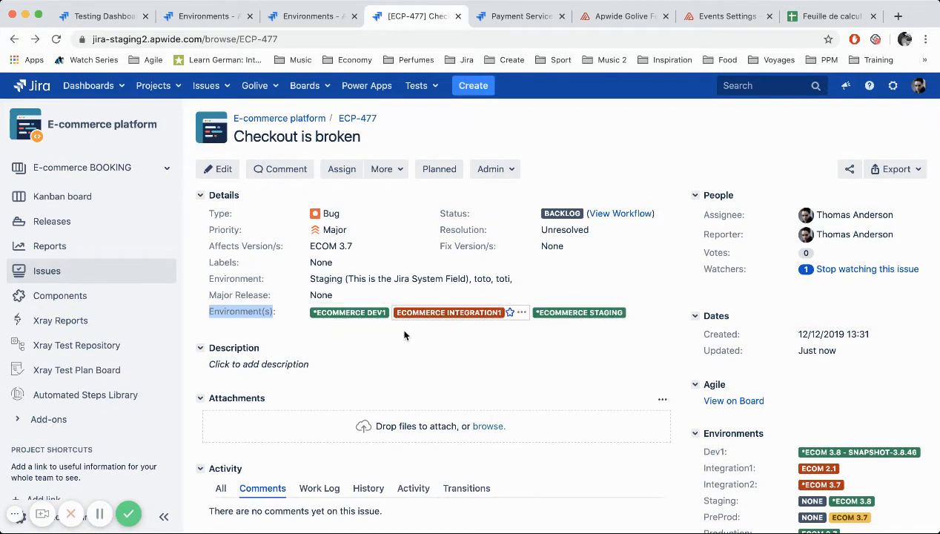
pyautogui.click(460, 311)
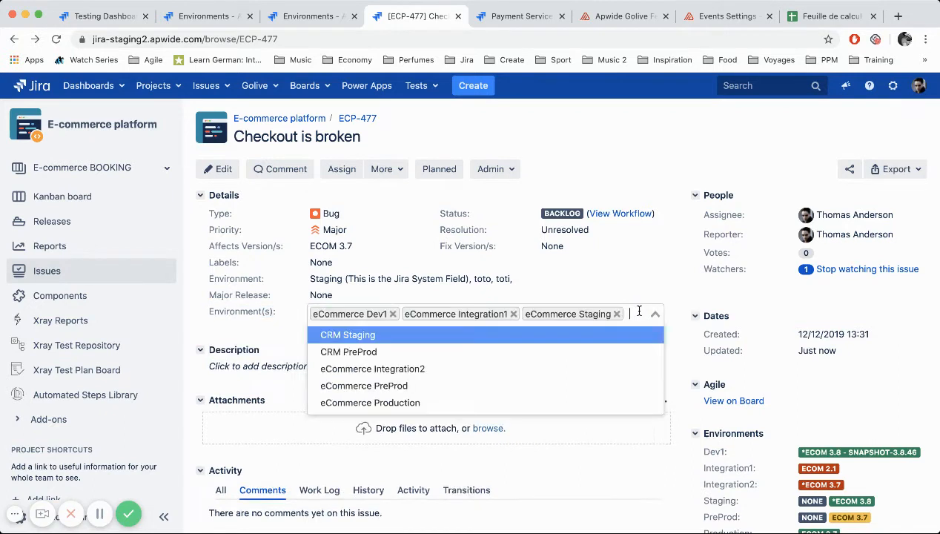
pyautogui.click(372, 368)
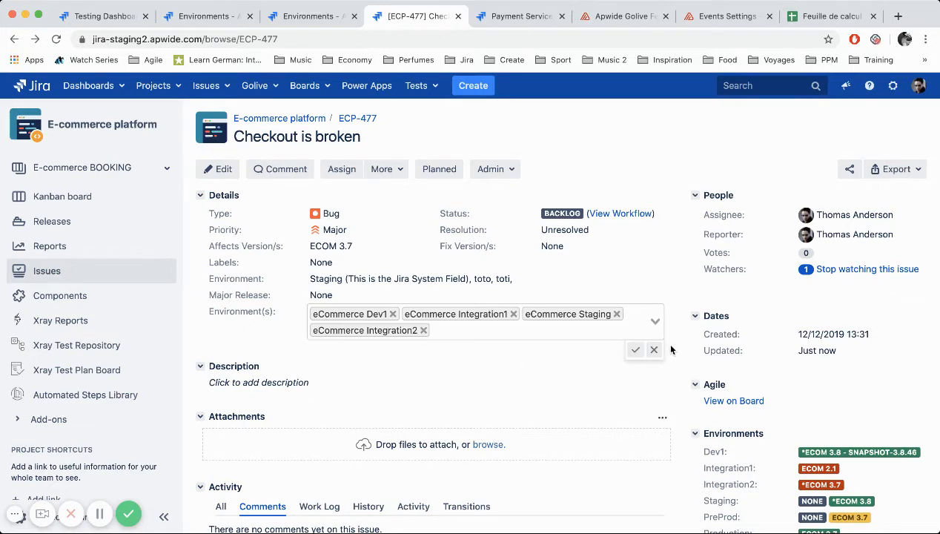
pyautogui.click(635, 350)
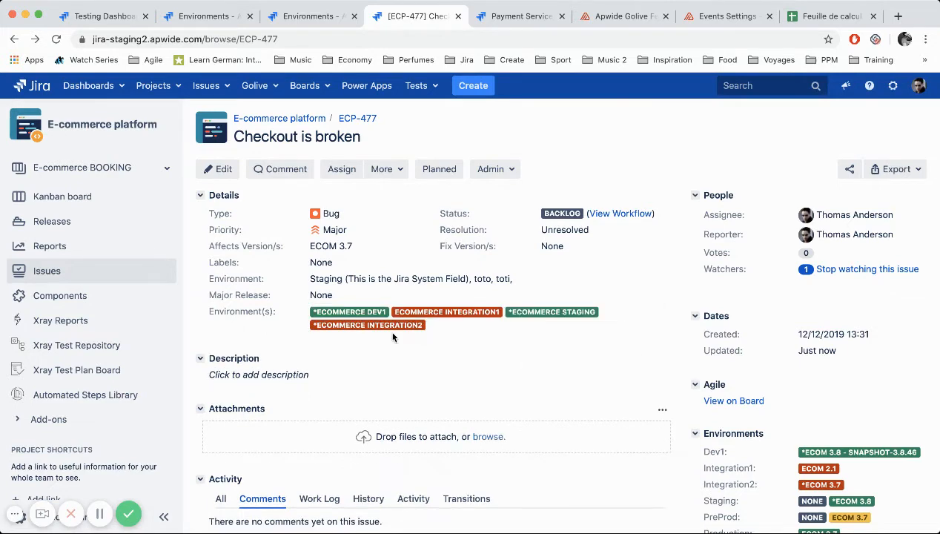
# Review eCommerce Dev1's details and status history, then dismiss its deployment form unsaved.
pyautogui.click(349, 311)
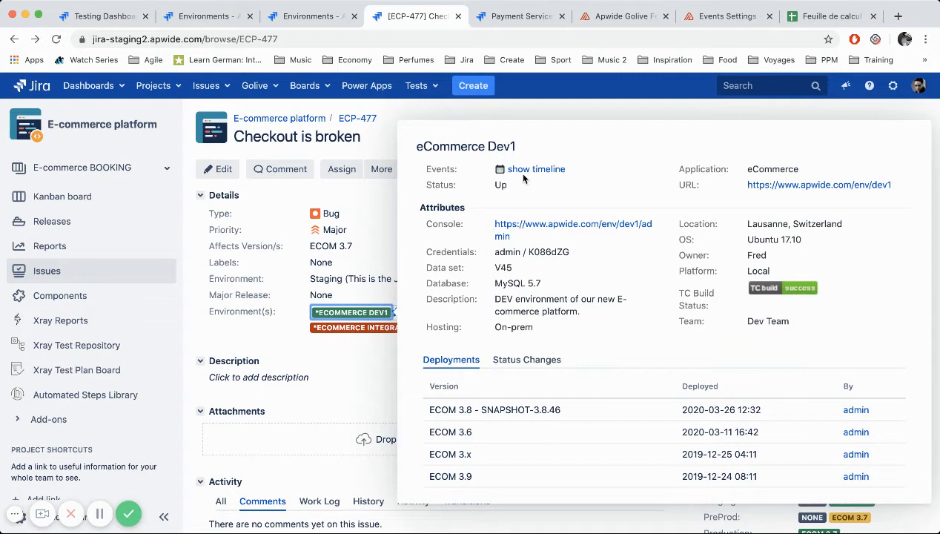
pyautogui.moveTo(524, 234)
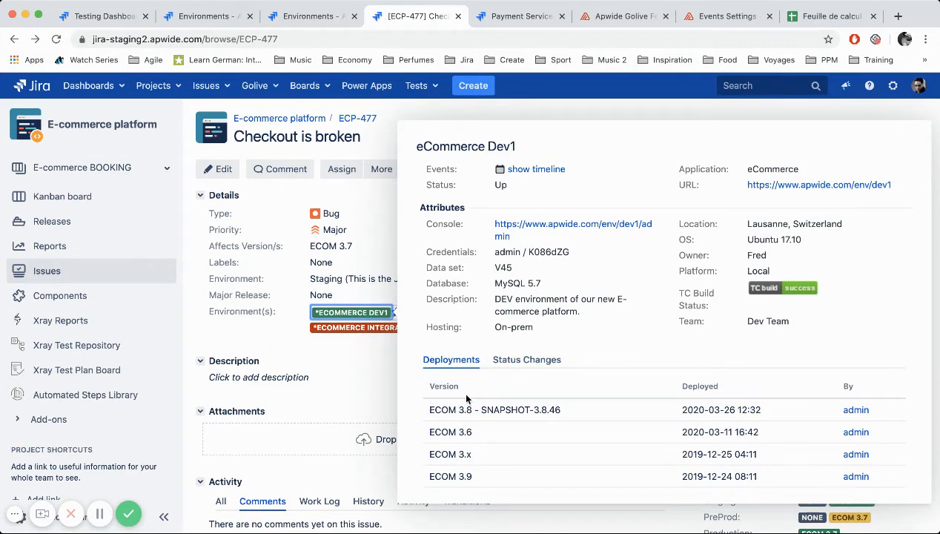
pyautogui.moveTo(522, 396)
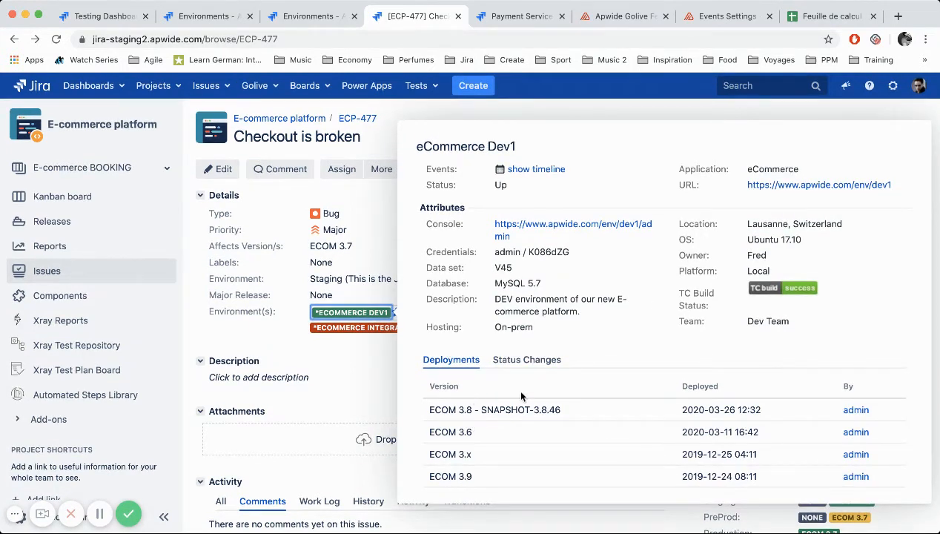
pyautogui.click(526, 360)
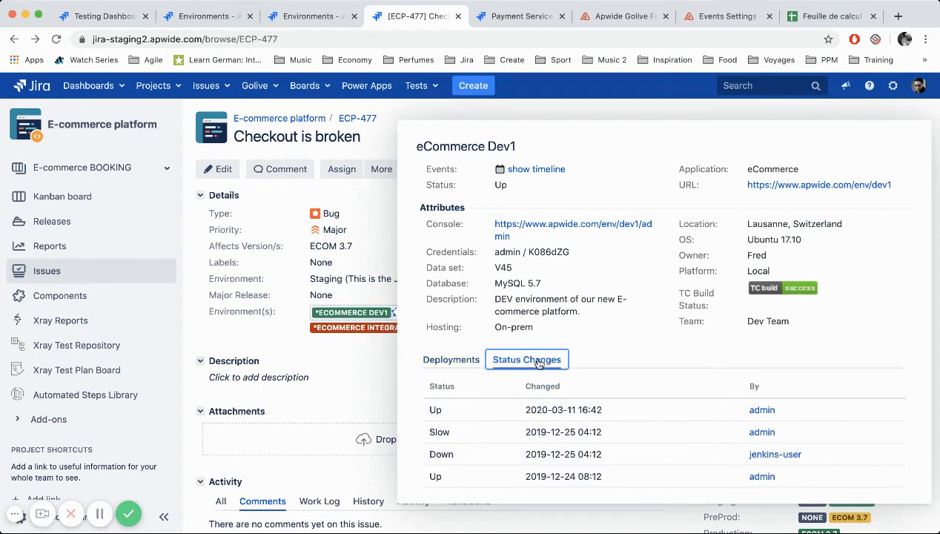
pyautogui.moveTo(427, 347)
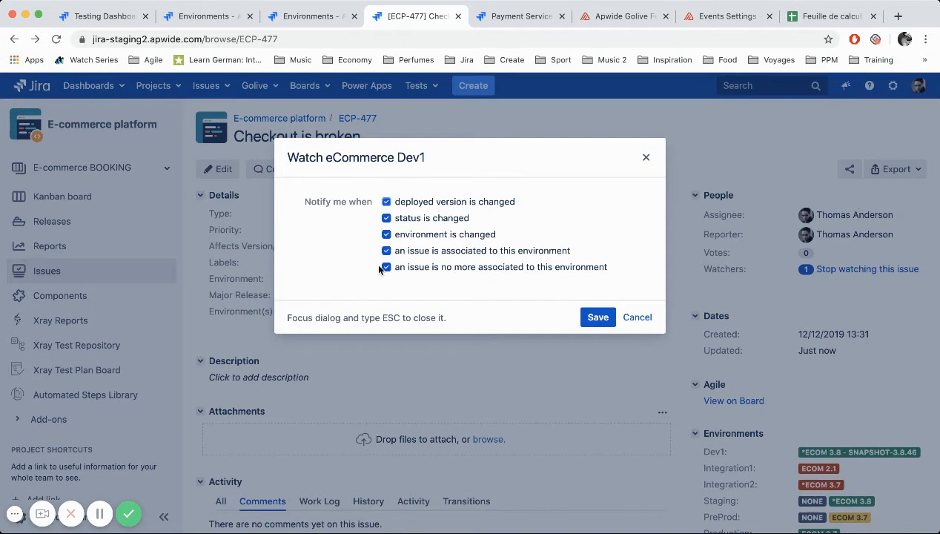
pyautogui.click(598, 318)
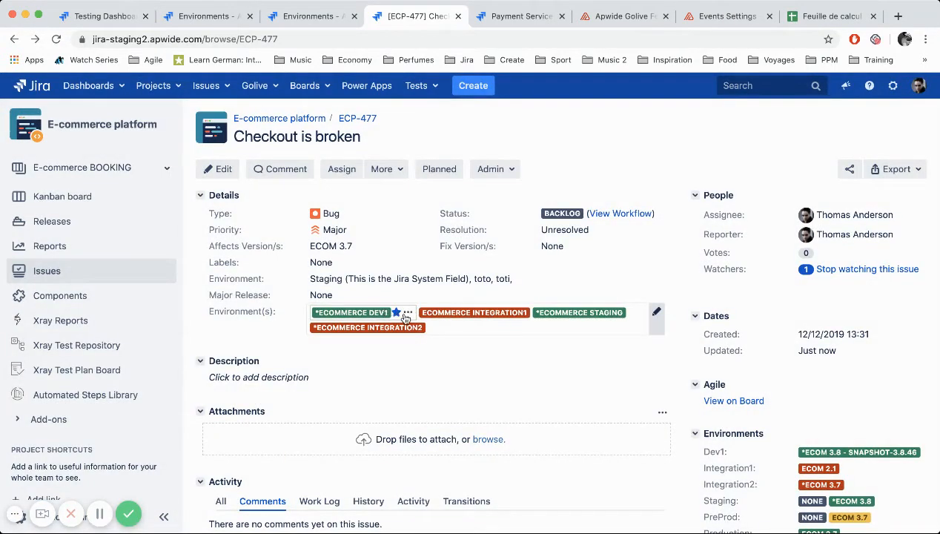
pyautogui.click(408, 312)
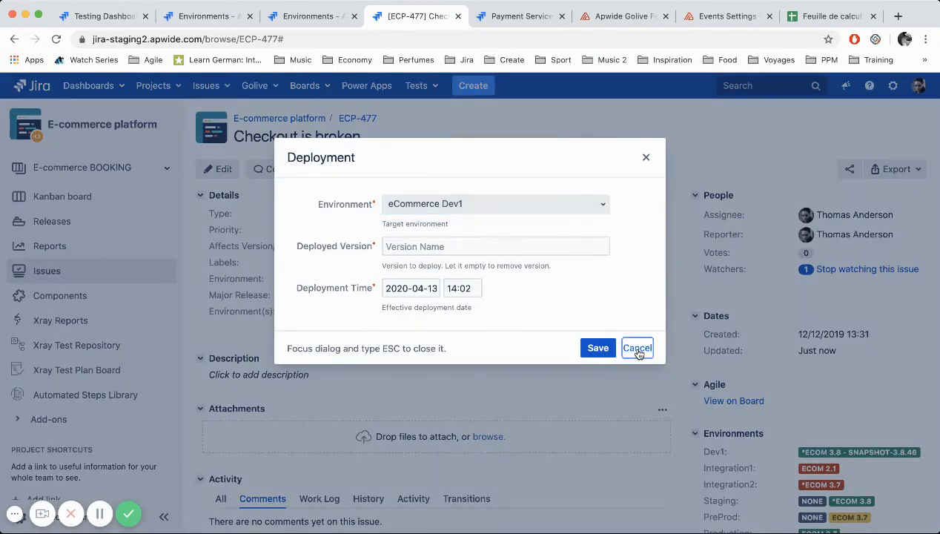
pyautogui.click(638, 347)
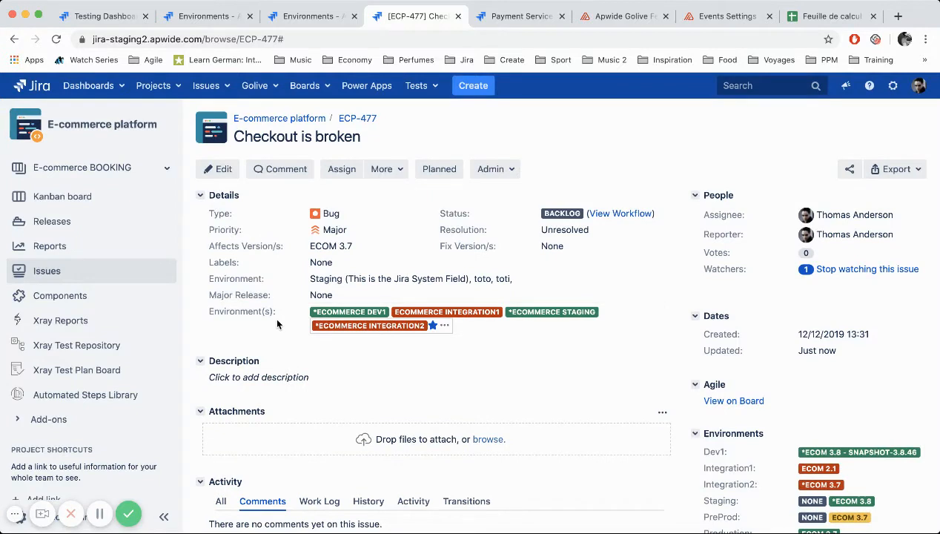
pyautogui.moveTo(541, 164)
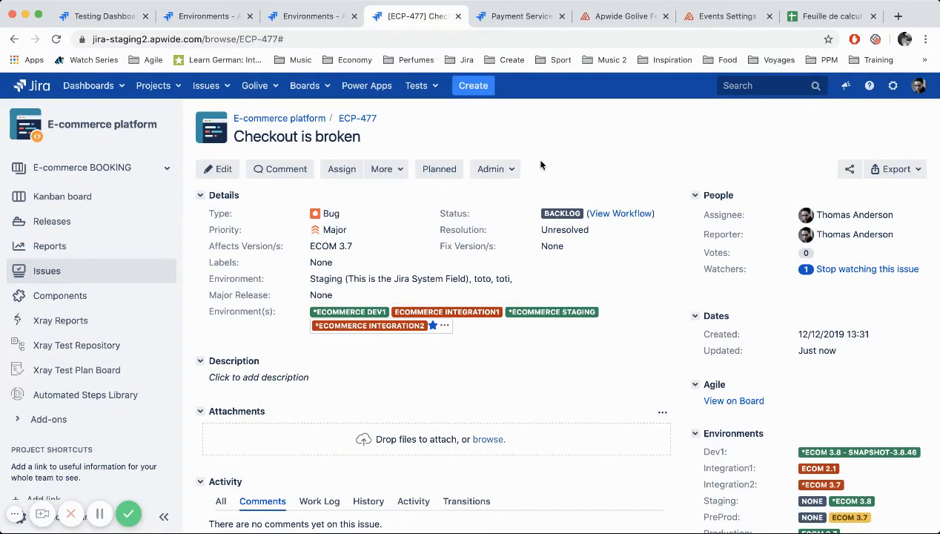
# Create an Environments-type custom field named 'Payment Environment(s)' in Jira administration.
pyautogui.click(101, 15)
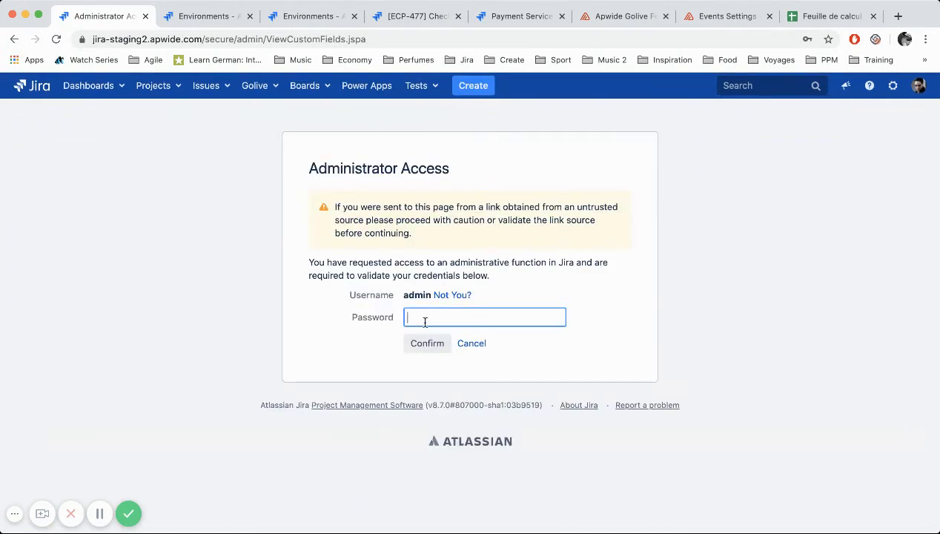
pyautogui.click(427, 344)
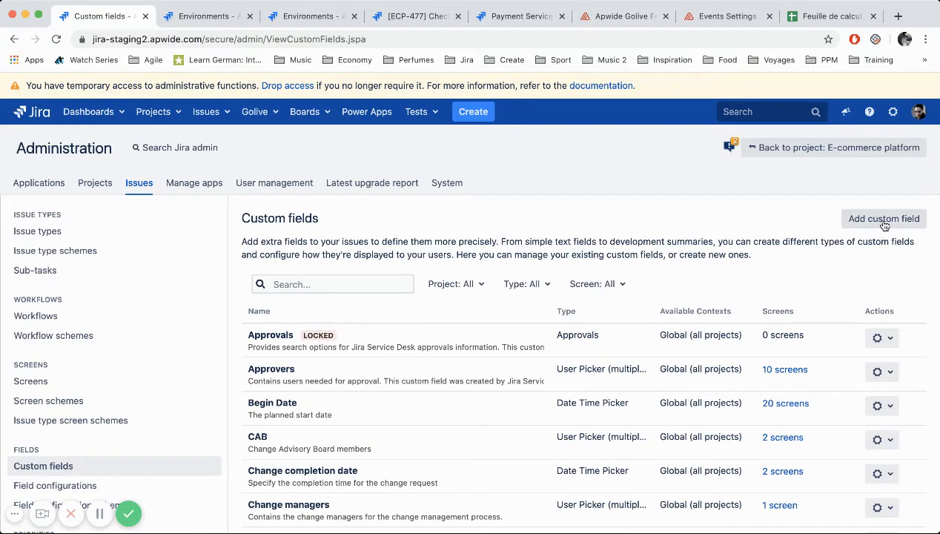
pyautogui.click(884, 218)
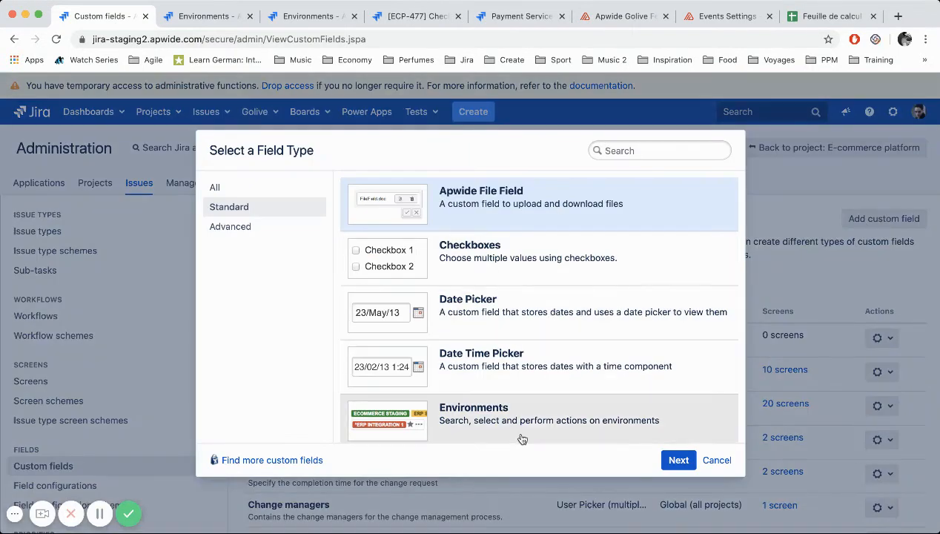
pyautogui.scroll(-3)
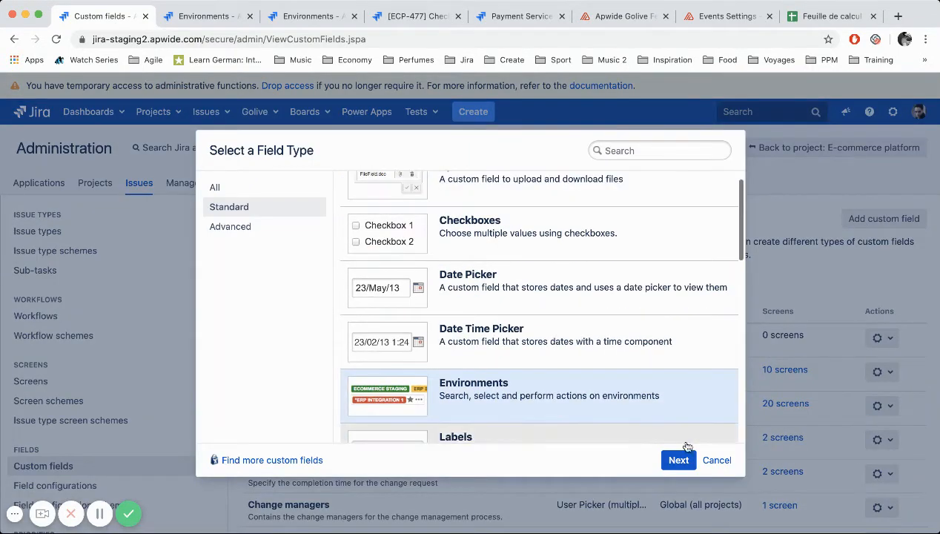
pyautogui.click(677, 460)
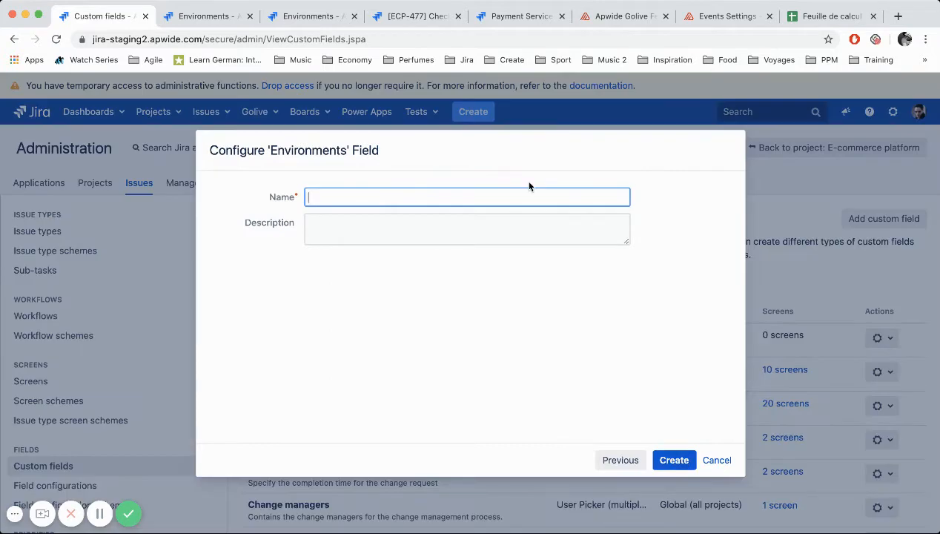
pyautogui.write('Payment')
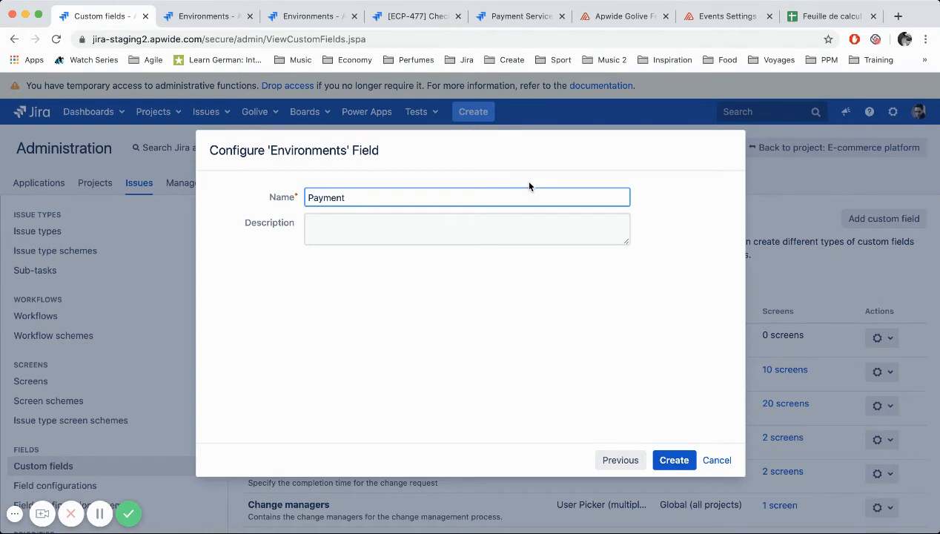
pyautogui.write('Environment(')
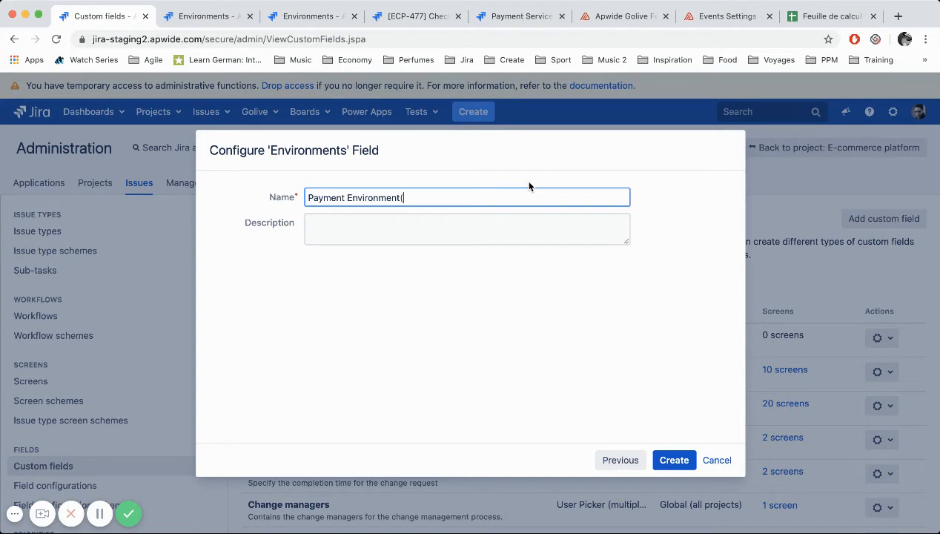
pyautogui.write('s)')
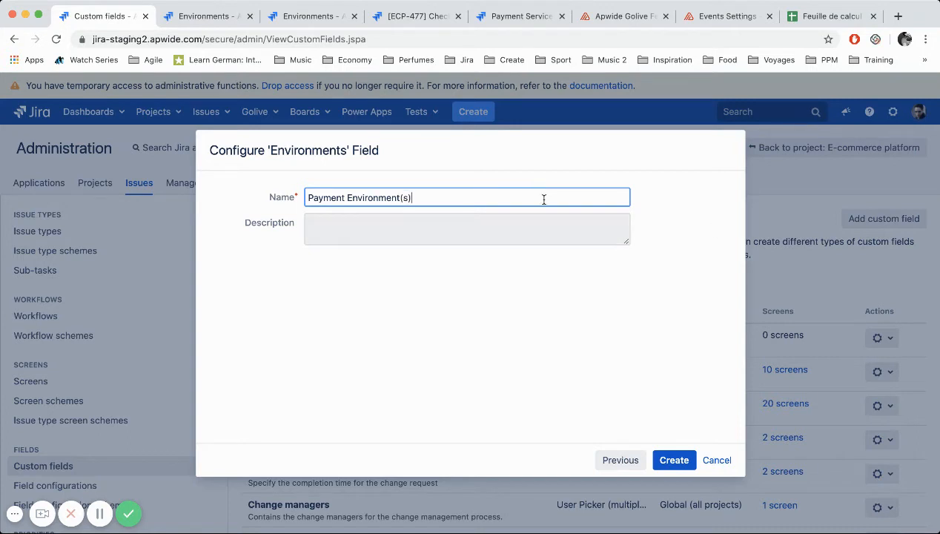
pyautogui.click(674, 460)
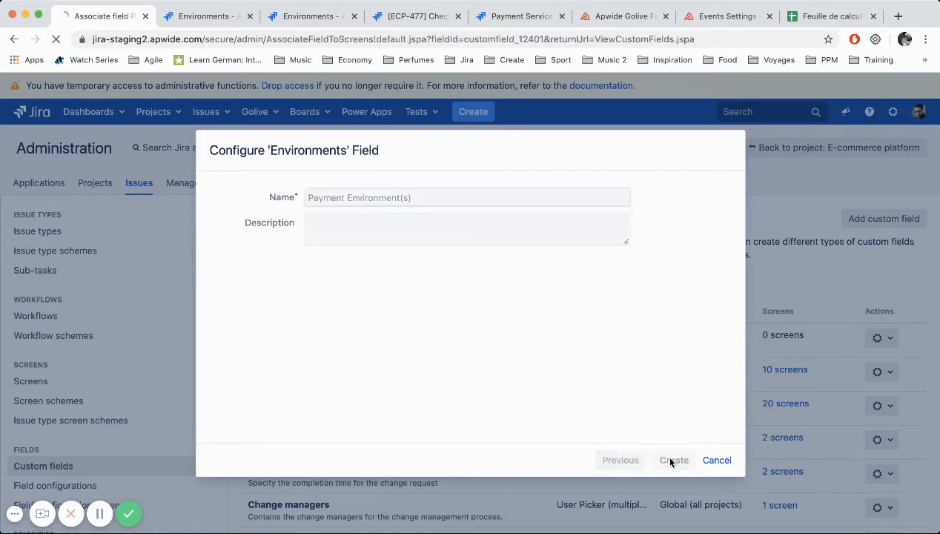
pyautogui.click(673, 459)
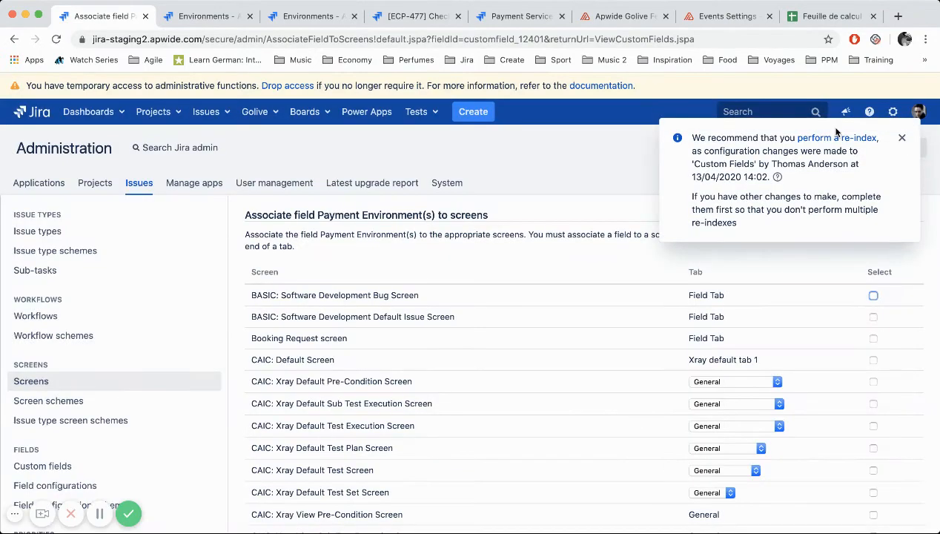
pyautogui.click(902, 138)
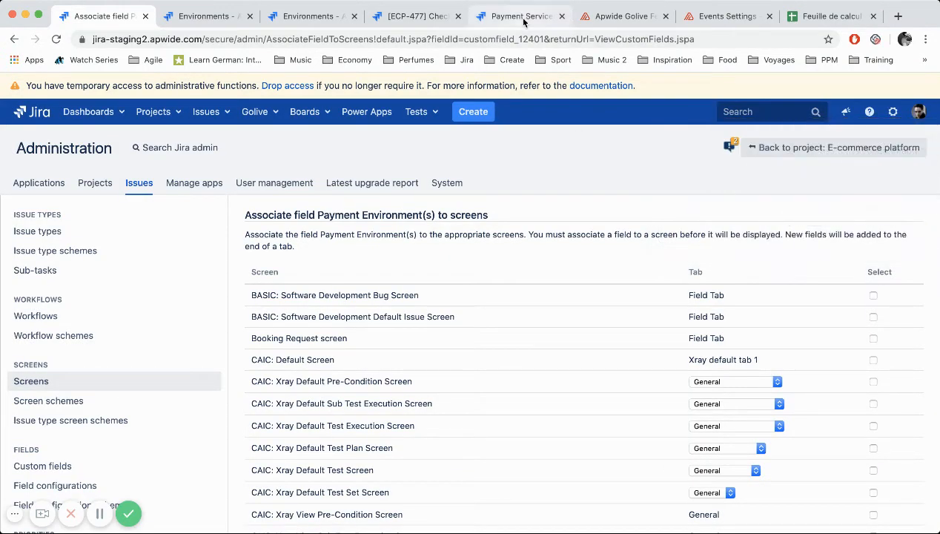
# Add the Payment Environment(s) field to the Payment screen configuration.
pyautogui.click(519, 15)
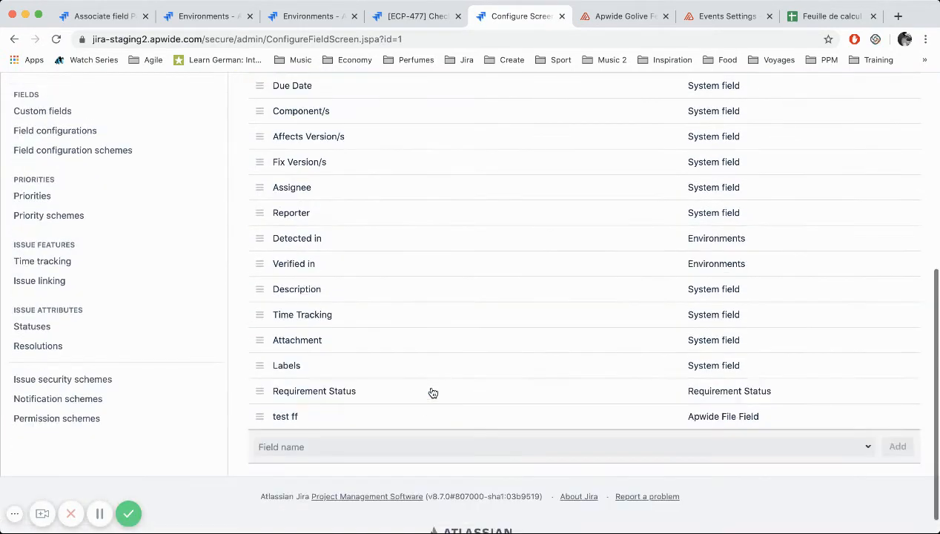
pyautogui.click(564, 444)
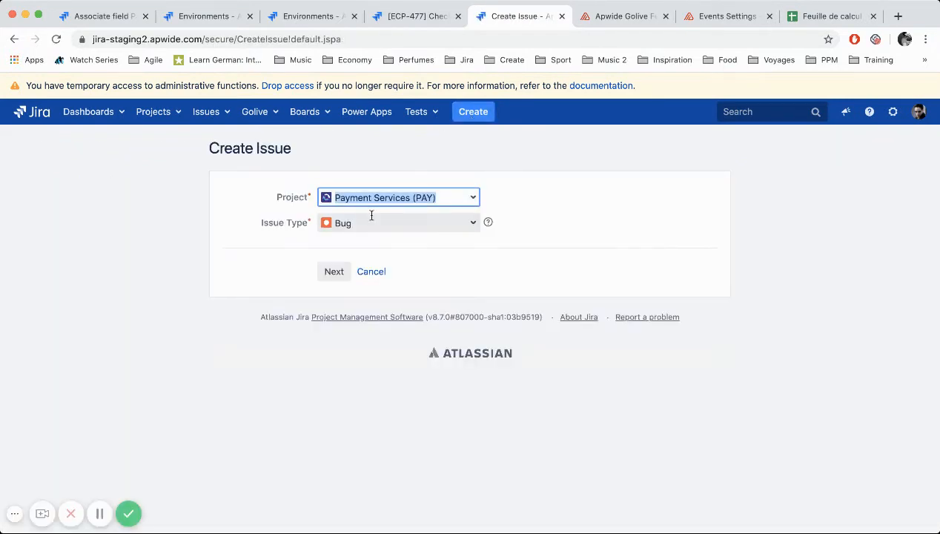
# Start a Payment Services bug with summary 'This is a demo bub payment'.
pyautogui.click(333, 269)
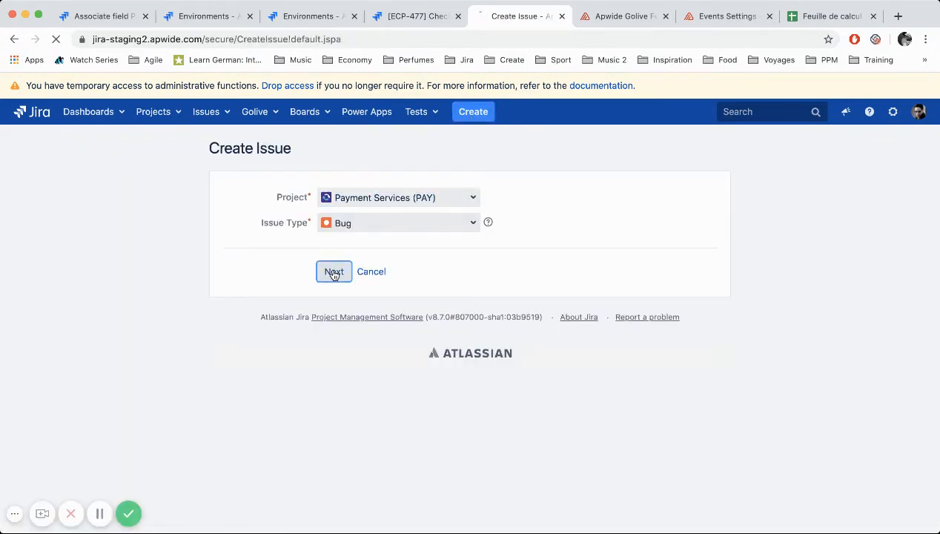
pyautogui.click(334, 271)
pyautogui.write('This is a demo bub')
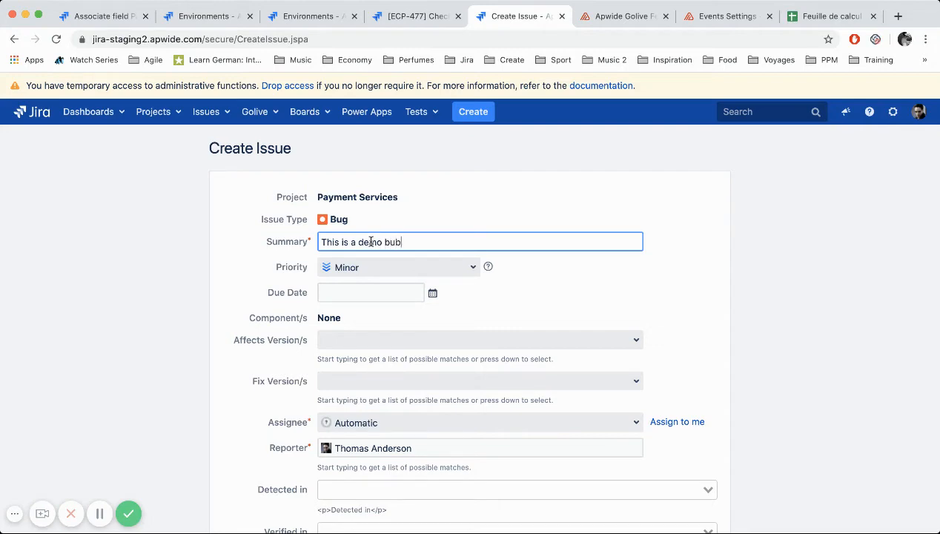
pyautogui.write('payment')
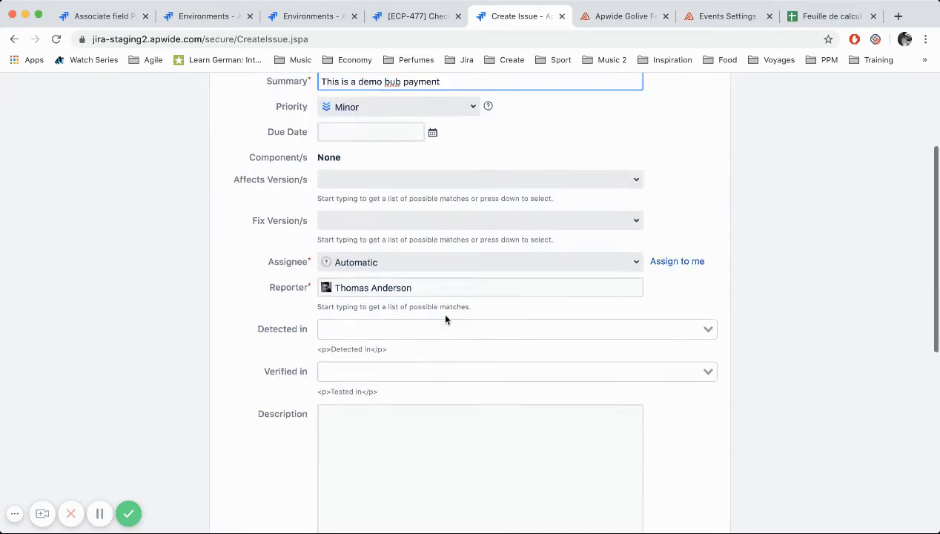
pyautogui.scroll(-3)
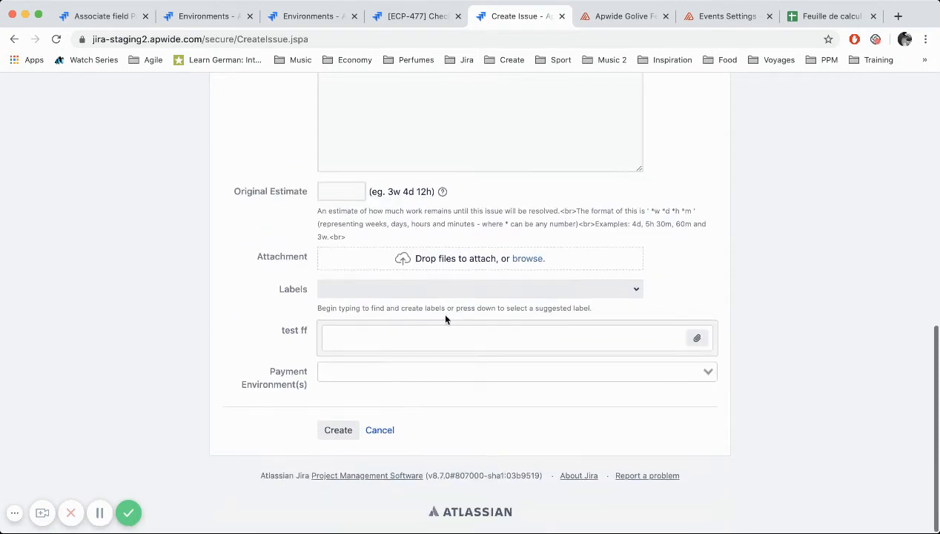
# Set Payment Environment(s) to Integration1, Dev1 and Production and create the bug.
pyautogui.click(516, 371)
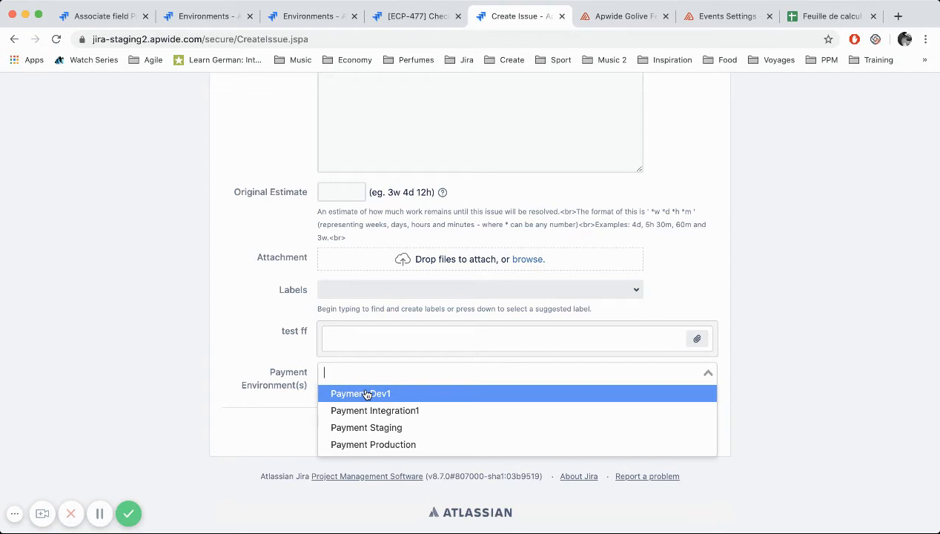
pyautogui.moveTo(374, 409)
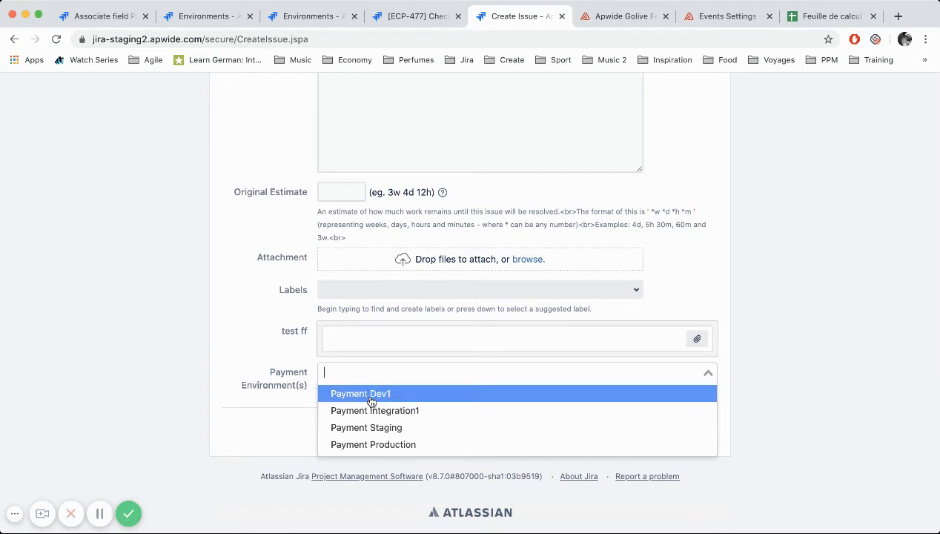
pyautogui.click(375, 410)
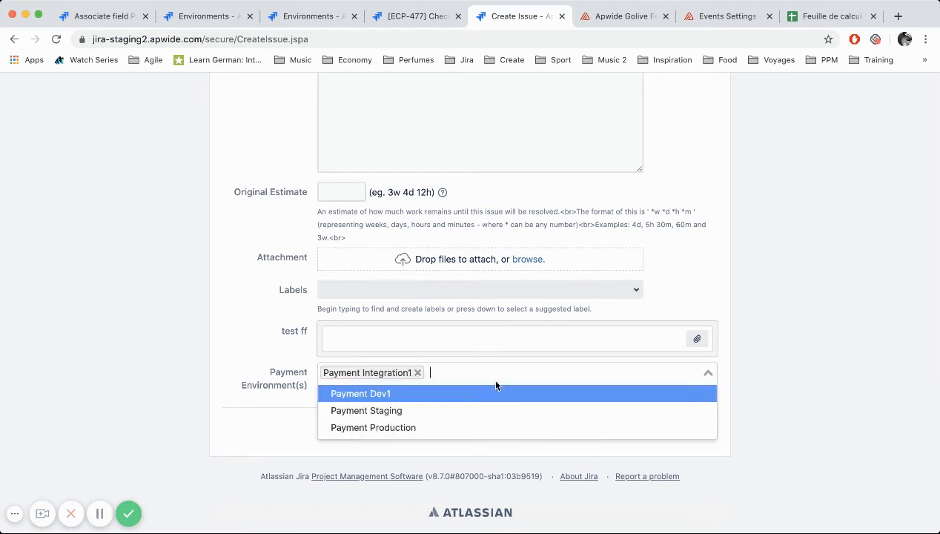
pyautogui.click(360, 394)
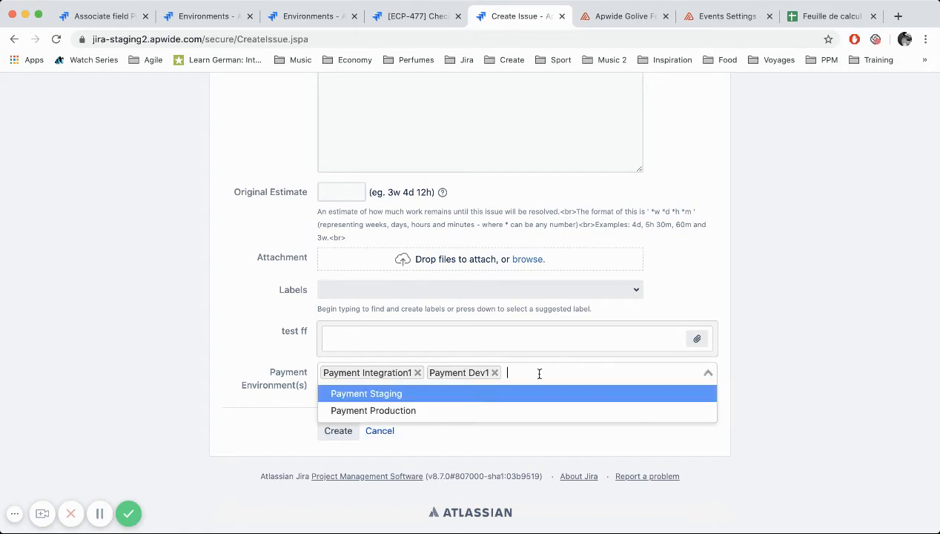
pyautogui.click(372, 409)
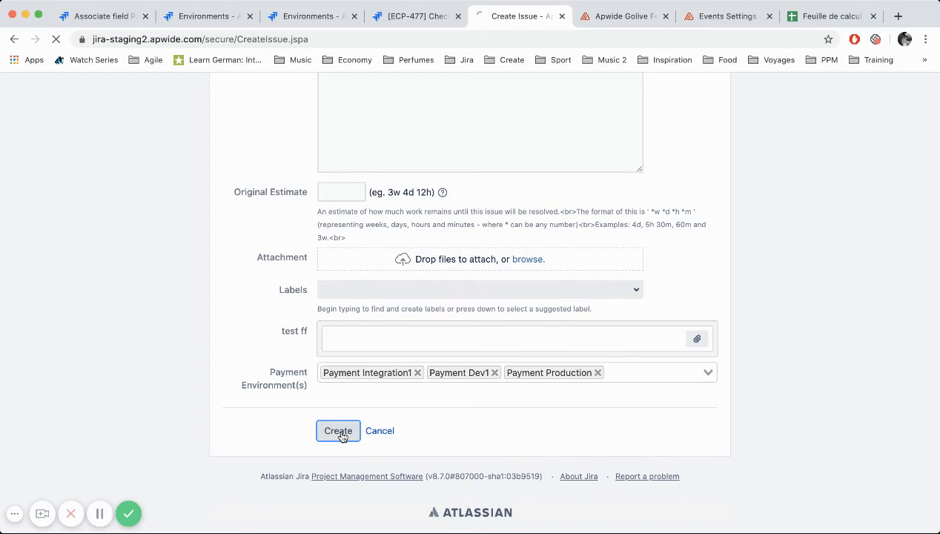
pyautogui.click(338, 430)
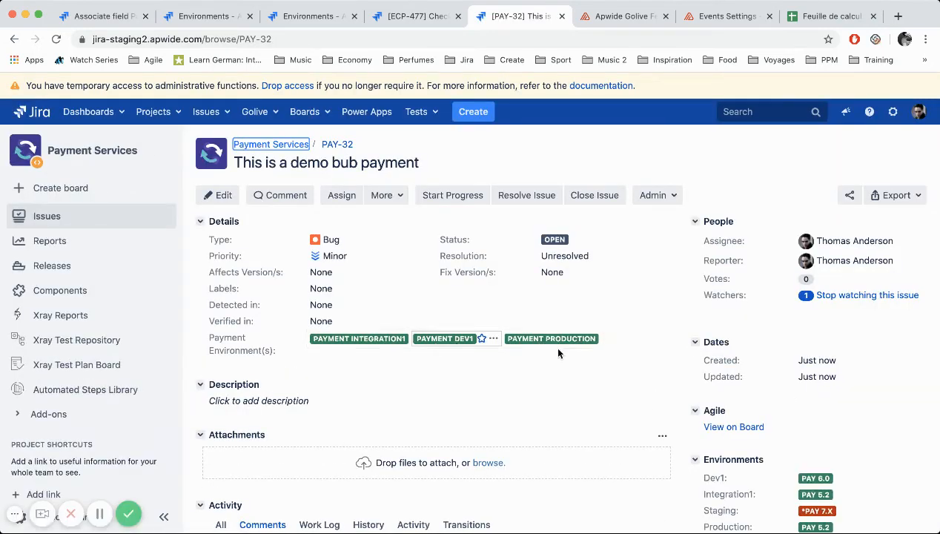
pyautogui.moveTo(475, 347)
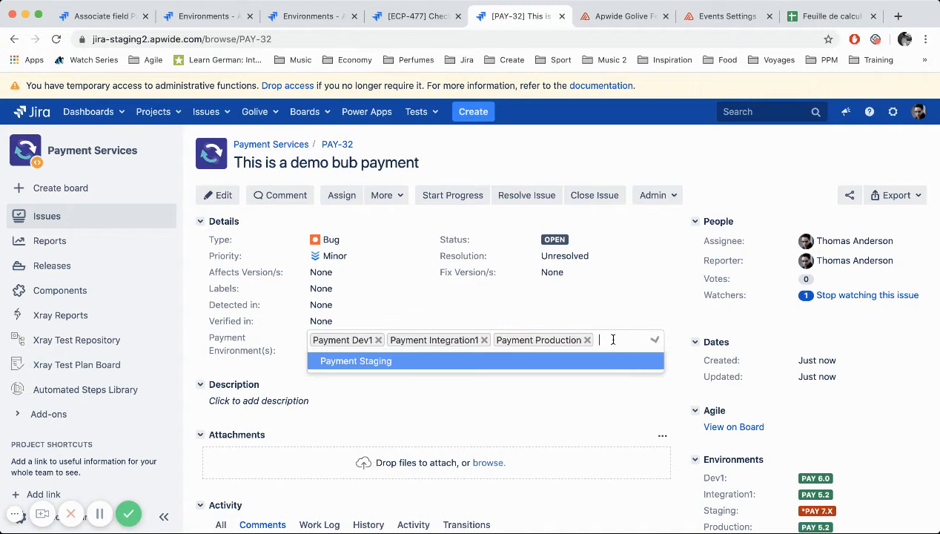
# Add Payment Staging to PAY-32's Payment Environment(s) inline.
pyautogui.click(356, 361)
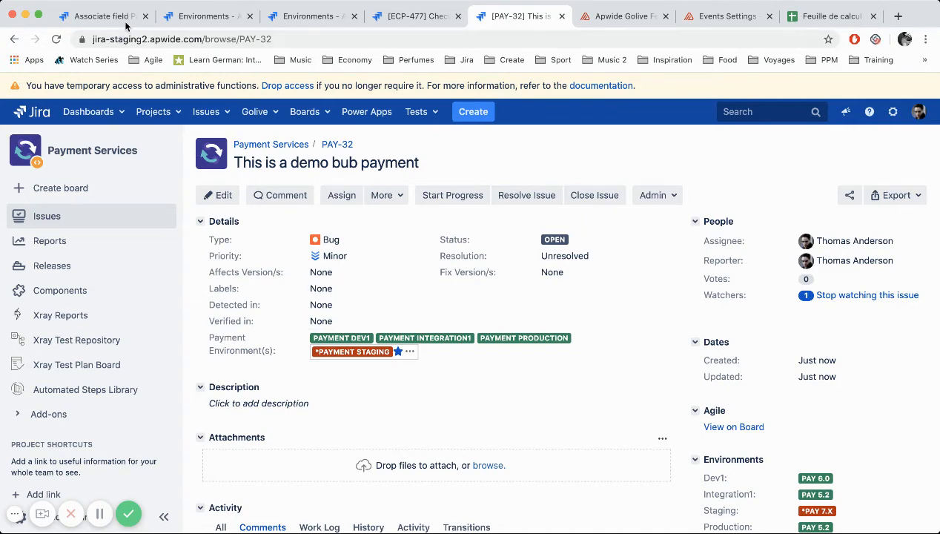
# Search custom fields for 'pa' and open the Payment Environment(s) field's Apwide configuration.
pyautogui.click(101, 15)
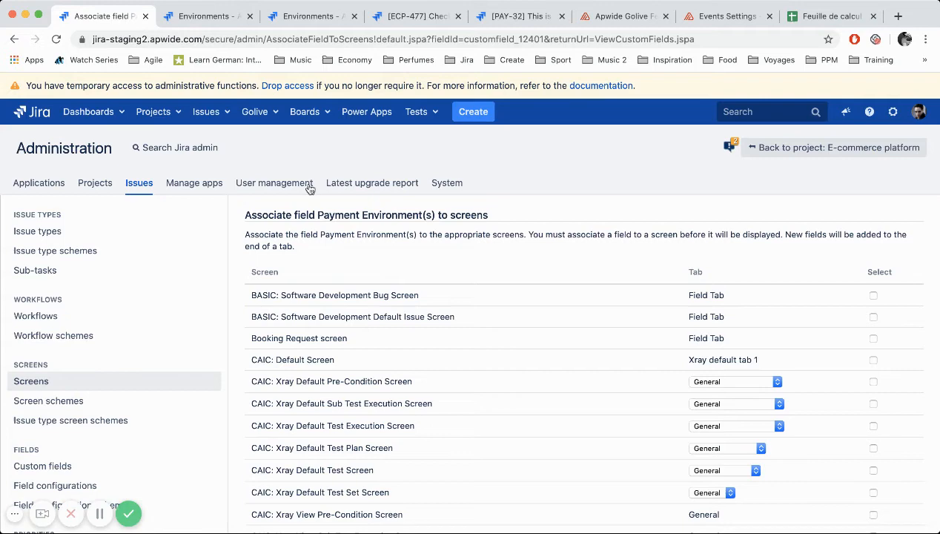
pyautogui.click(43, 466)
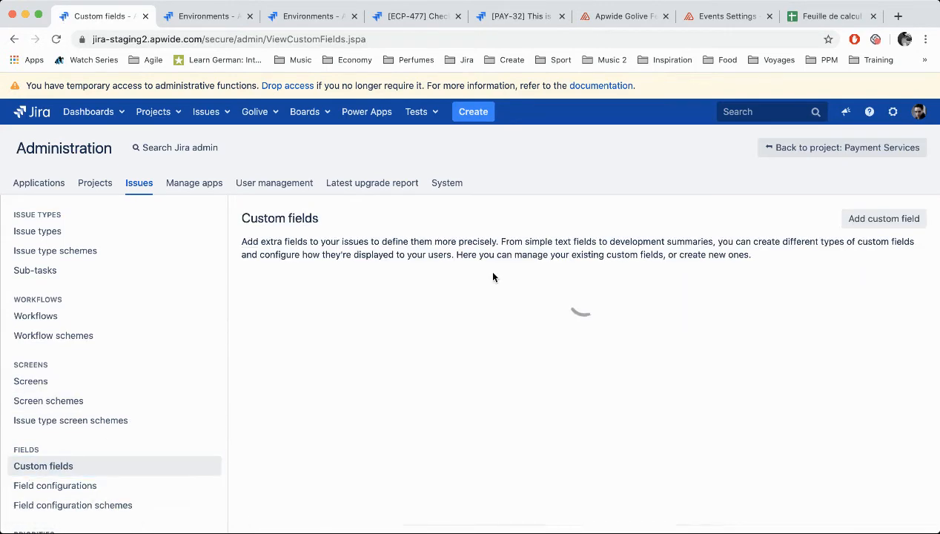
pyautogui.write('py')
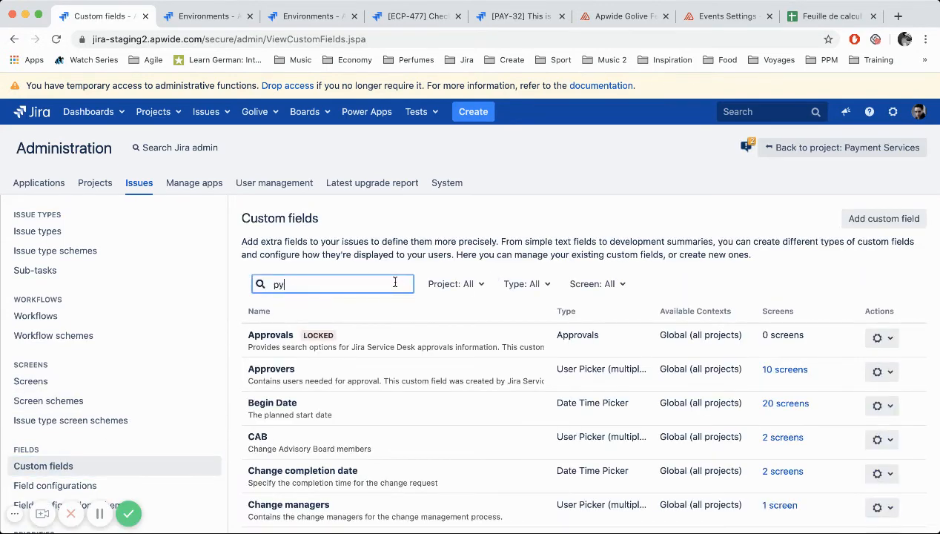
pyautogui.write('pa')
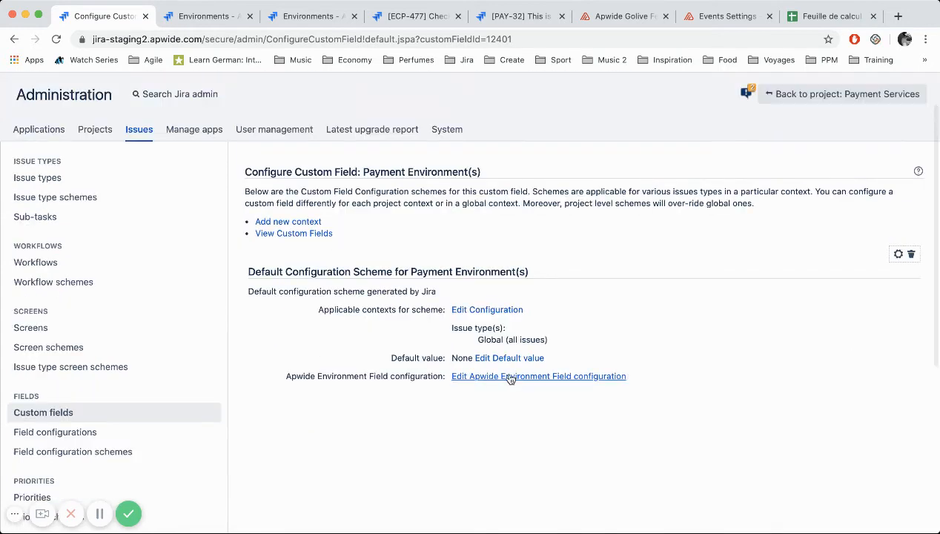
pyautogui.moveTo(505, 384)
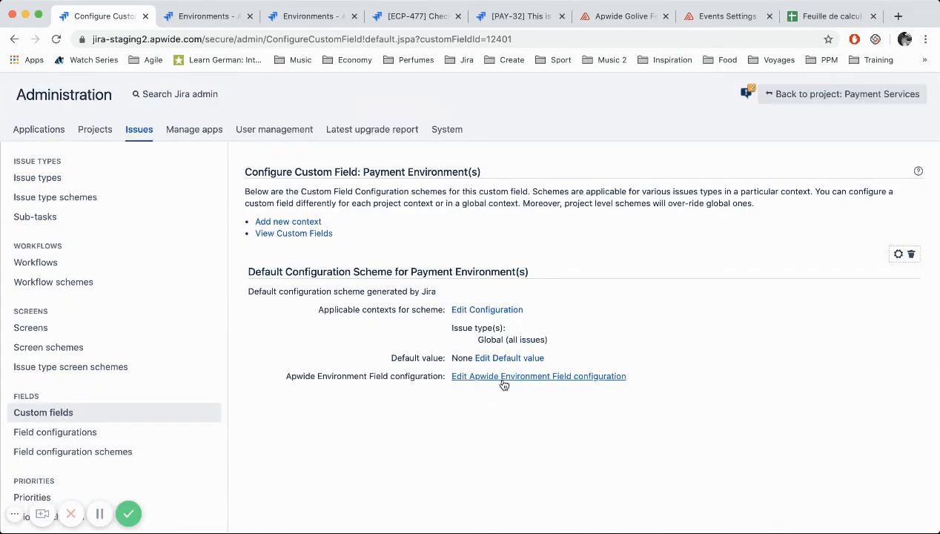
pyautogui.click(539, 376)
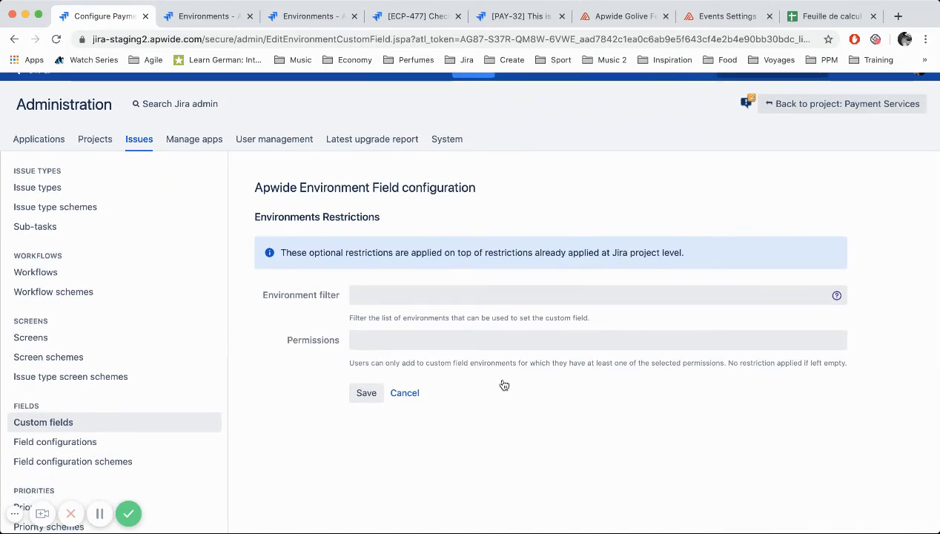
# Browse the environment filter options and step through the help tour on filter types.
pyautogui.click(519, 295)
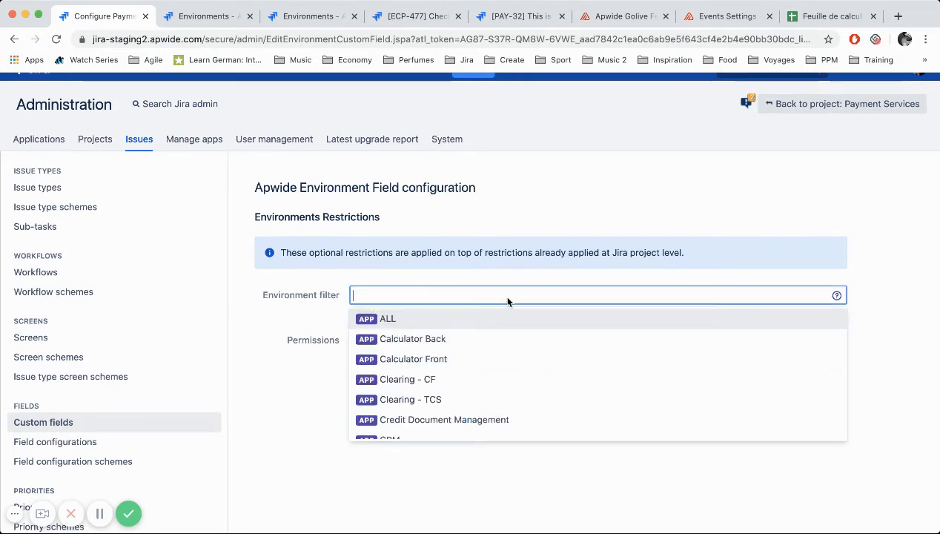
pyautogui.click(837, 295)
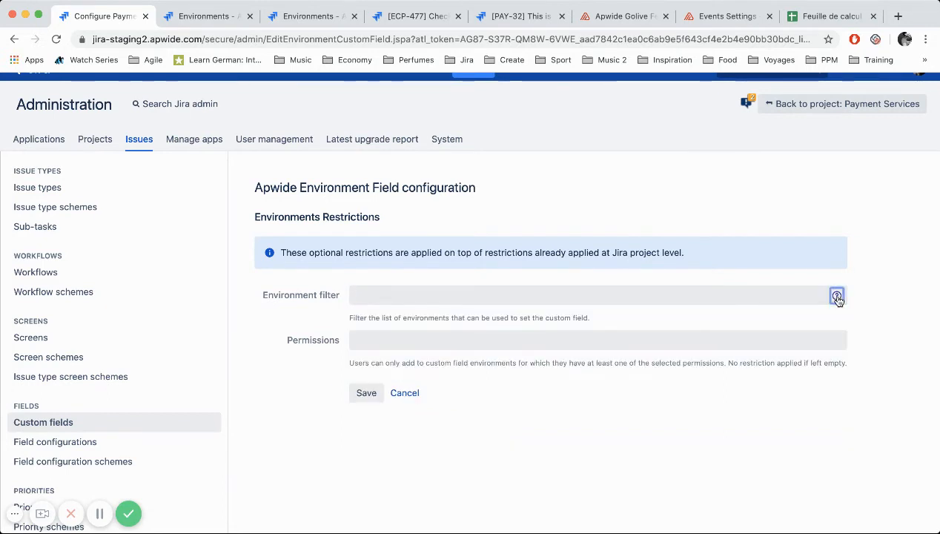
pyautogui.click(836, 295)
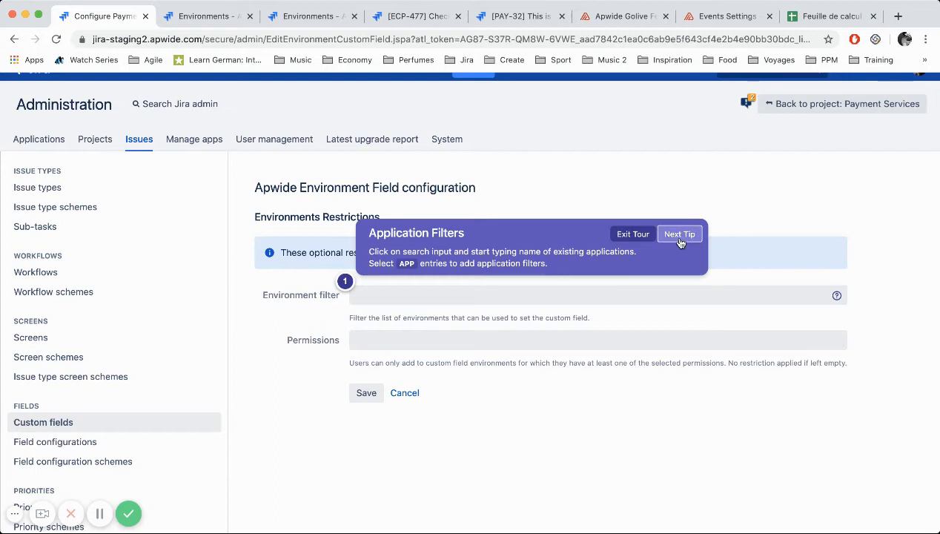
pyautogui.click(679, 234)
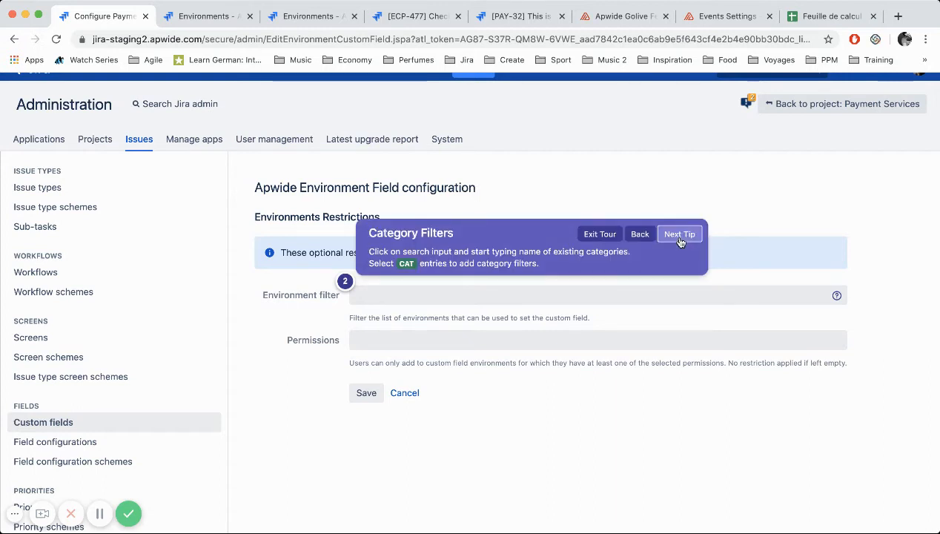
pyautogui.click(679, 235)
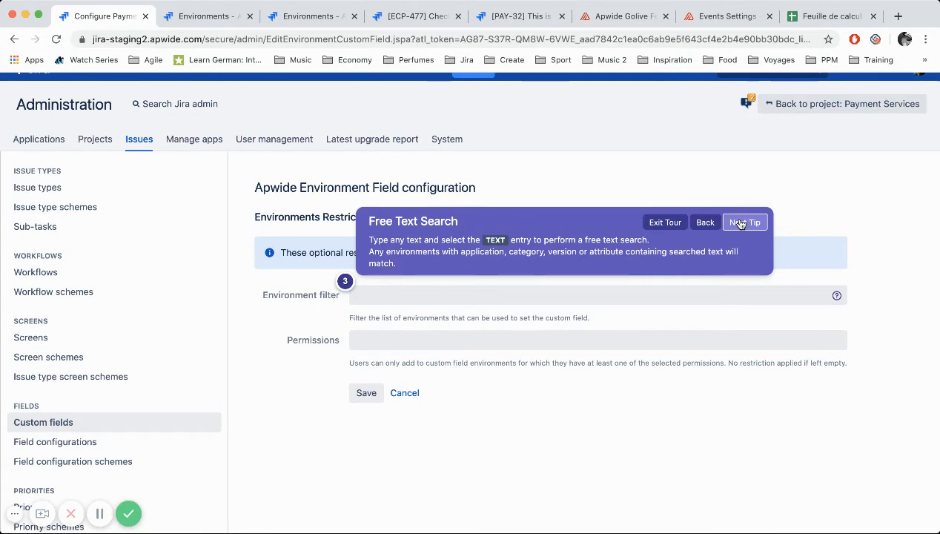
pyautogui.click(744, 223)
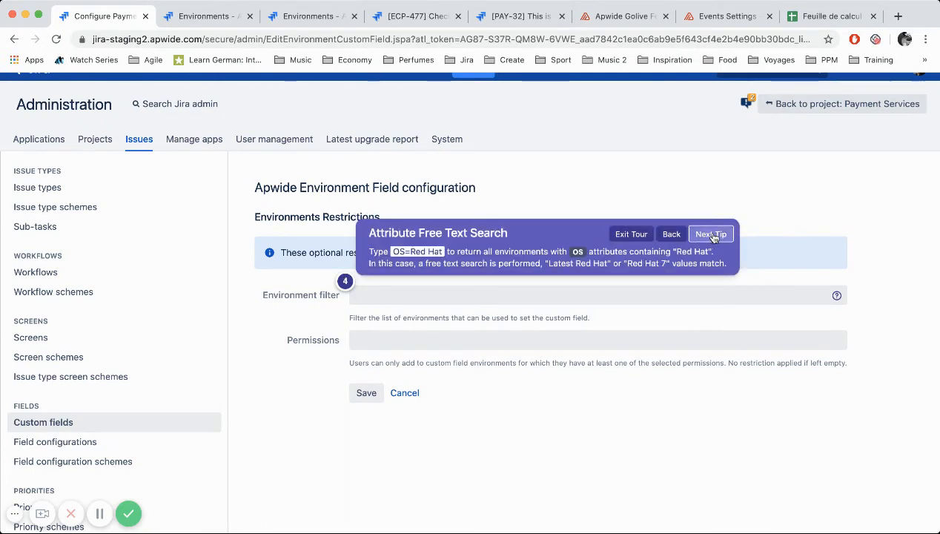
pyautogui.click(710, 234)
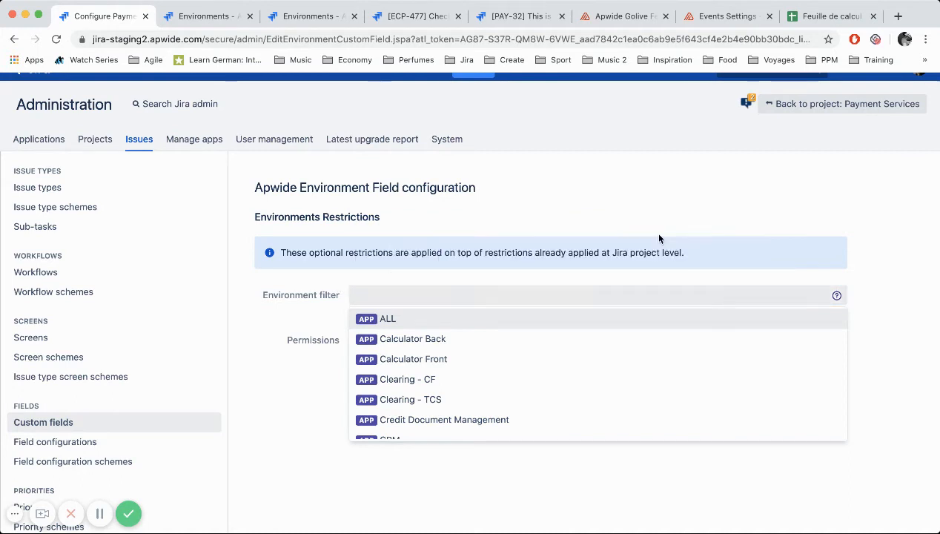
# Restrict the field to environments with STATUS Up and save the configuration.
pyautogui.click(570, 293)
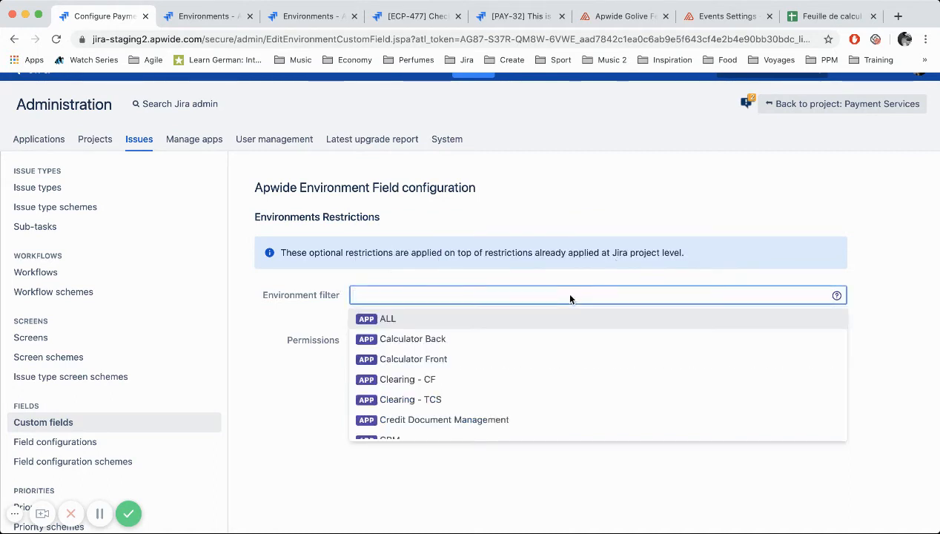
pyautogui.write('up')
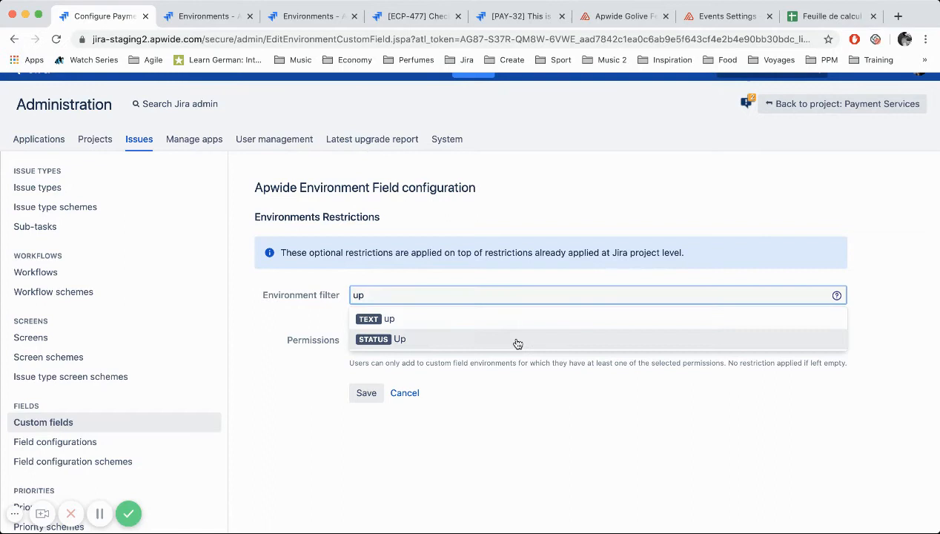
pyautogui.click(400, 338)
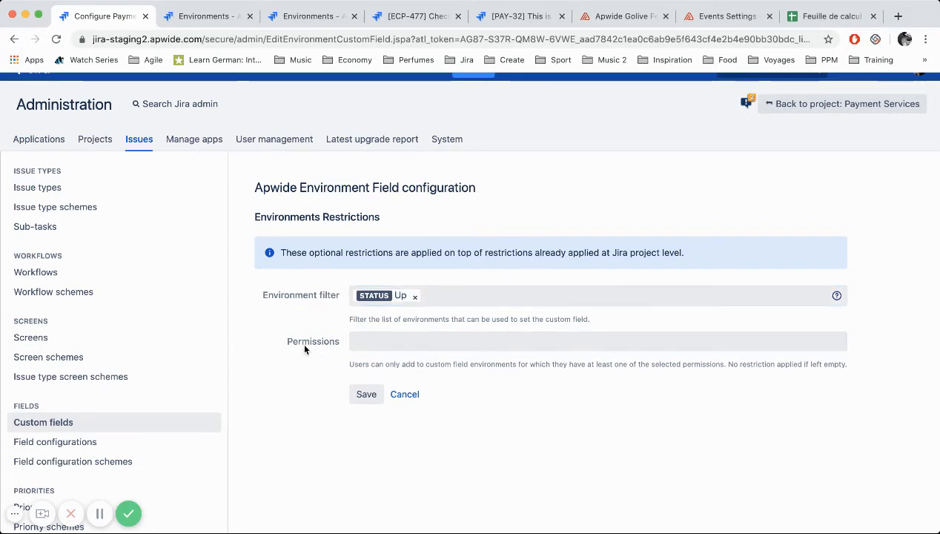
pyautogui.moveTo(347, 349)
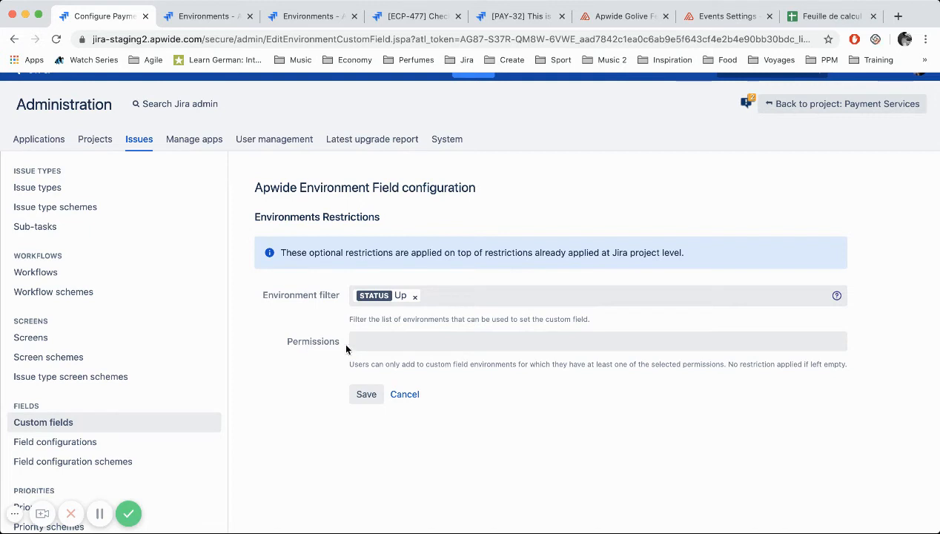
pyautogui.moveTo(356, 356)
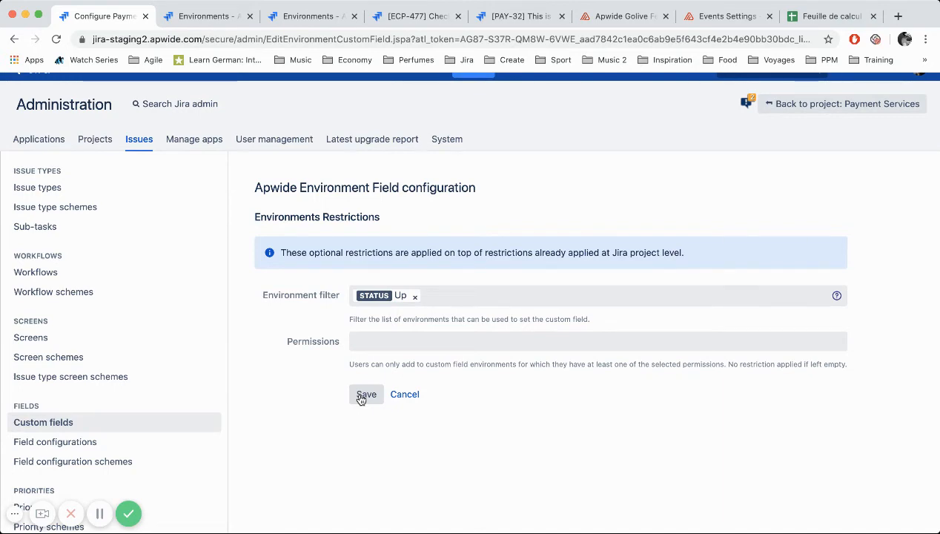
pyautogui.click(366, 394)
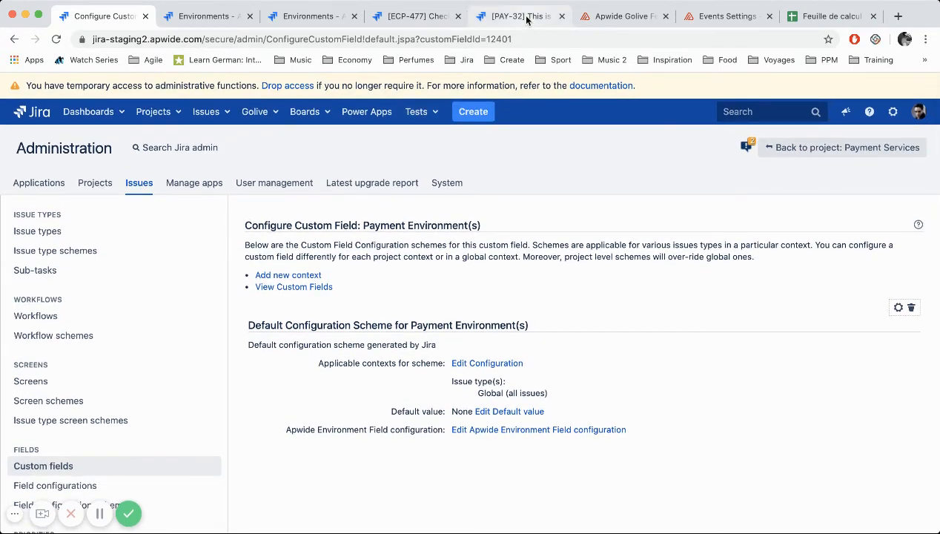
# Clear PAY-32's Payment Environment(s) and re-fill it with Payment Dev1 and Payment Integration1.
pyautogui.click(519, 14)
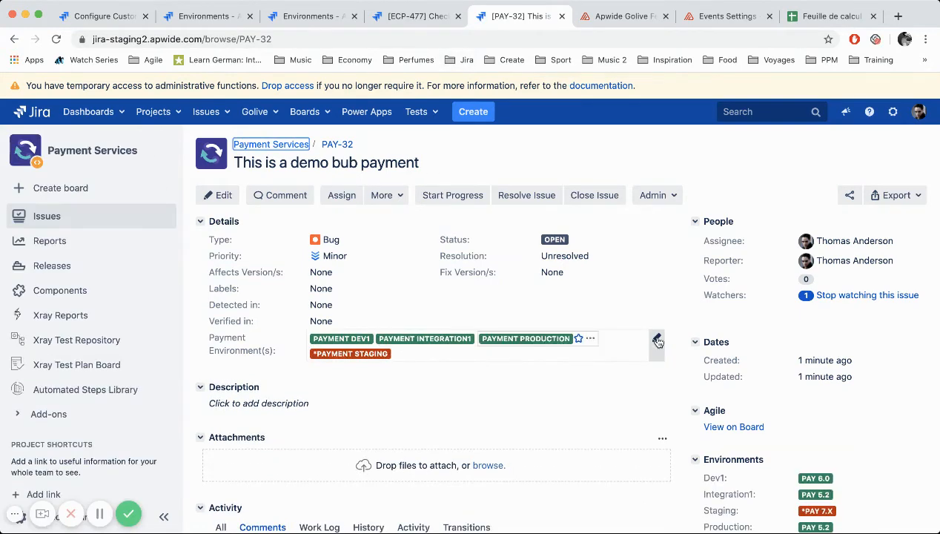
pyautogui.click(655, 340)
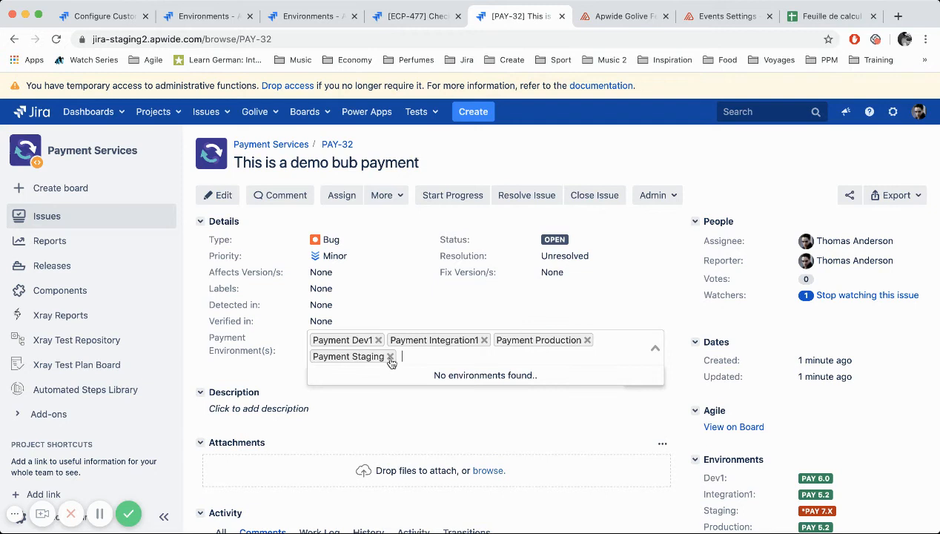
pyautogui.click(390, 356)
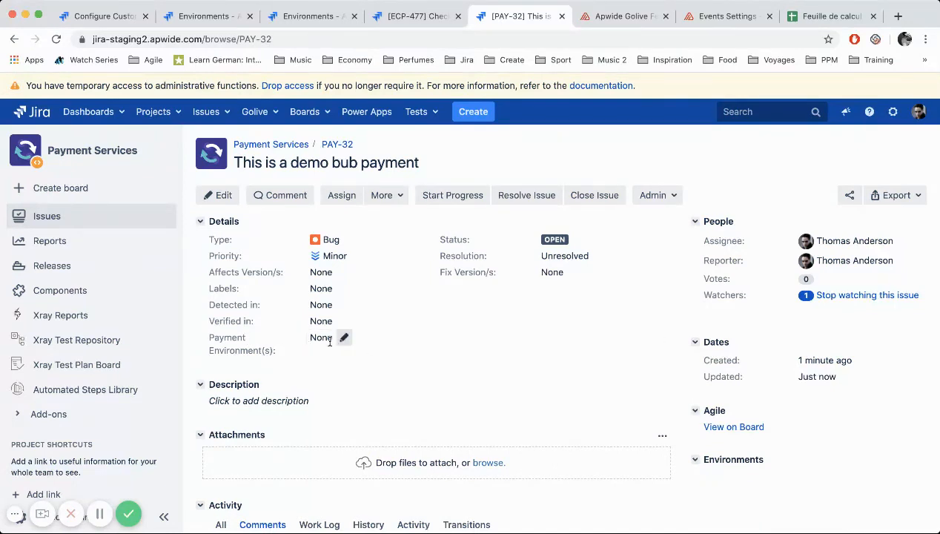
pyautogui.click(344, 338)
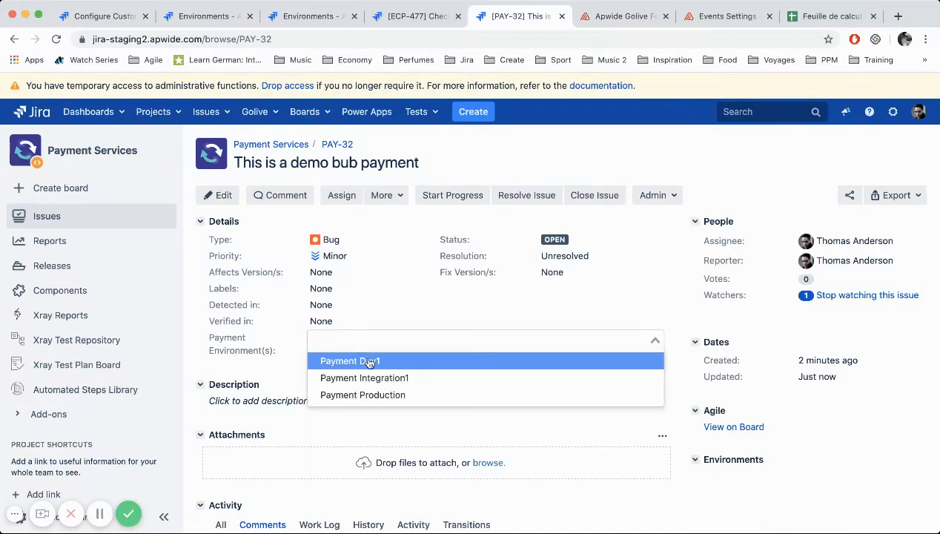
pyautogui.moveTo(362, 394)
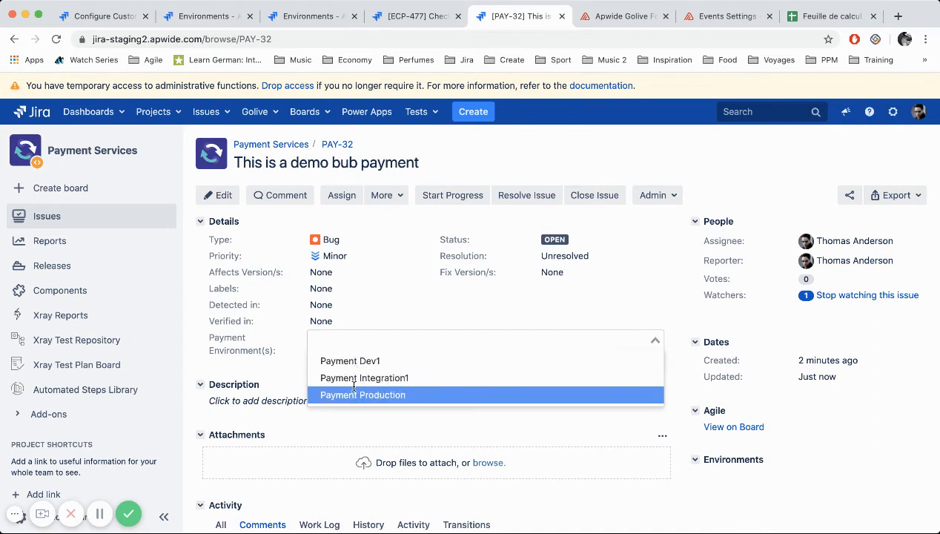
pyautogui.moveTo(349, 360)
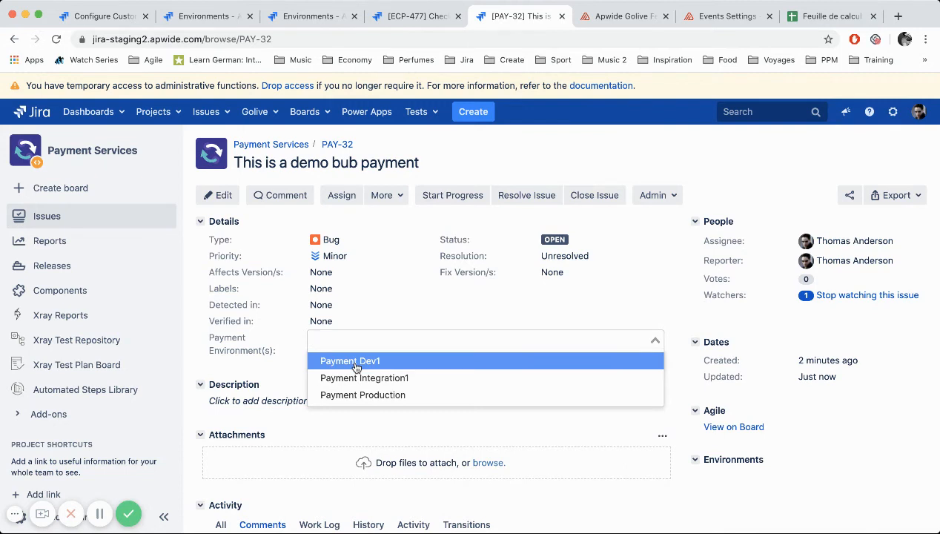
pyautogui.click(350, 361)
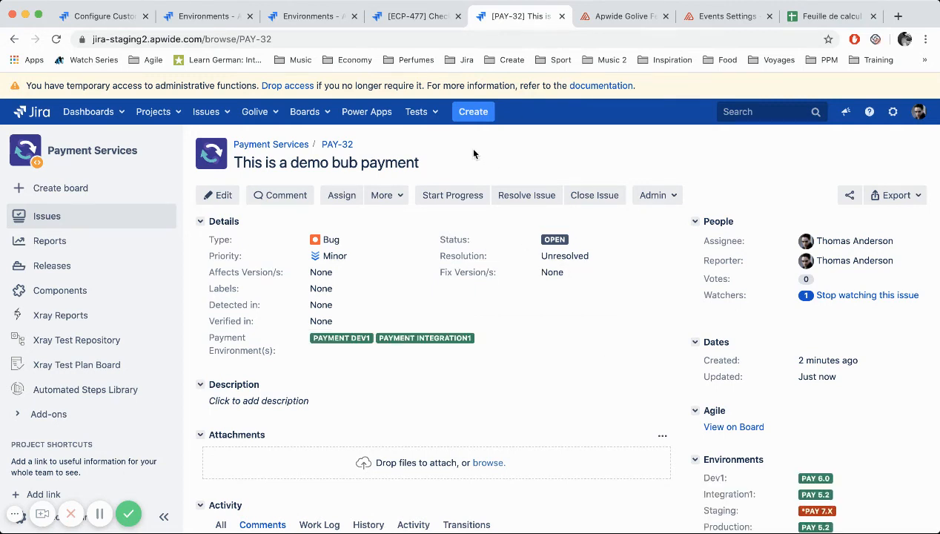
# Start an issue search with Payment Environment(s) added as a basic filter criterion.
pyautogui.click(205, 111)
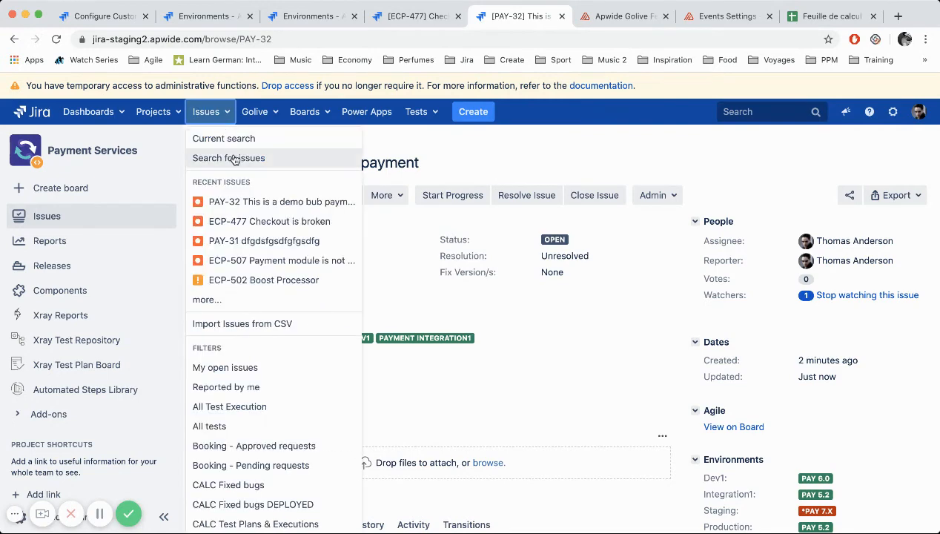
pyautogui.click(228, 157)
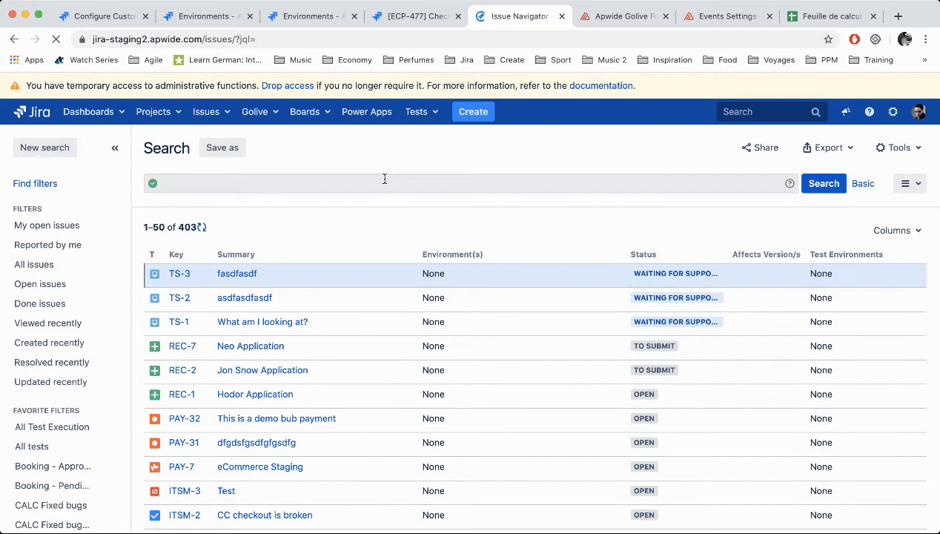
pyautogui.click(863, 184)
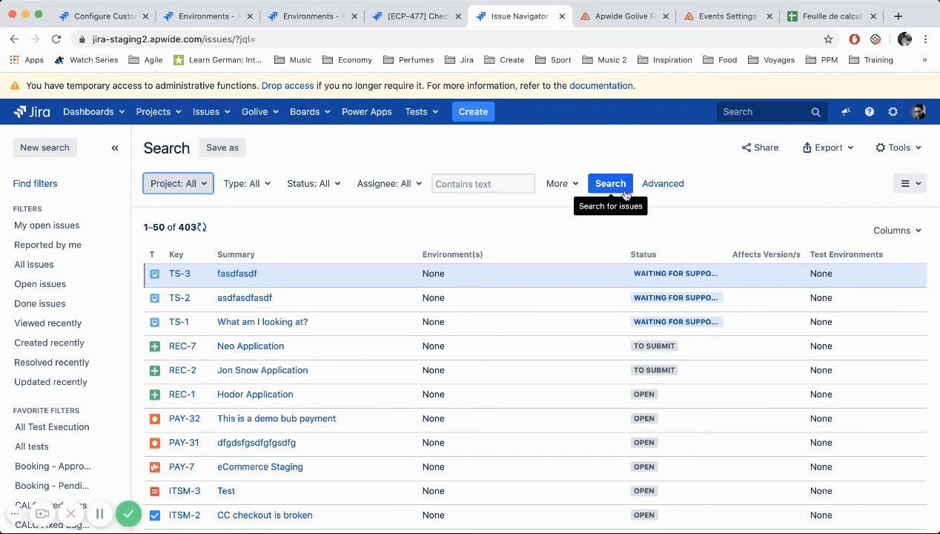
pyautogui.moveTo(385, 184)
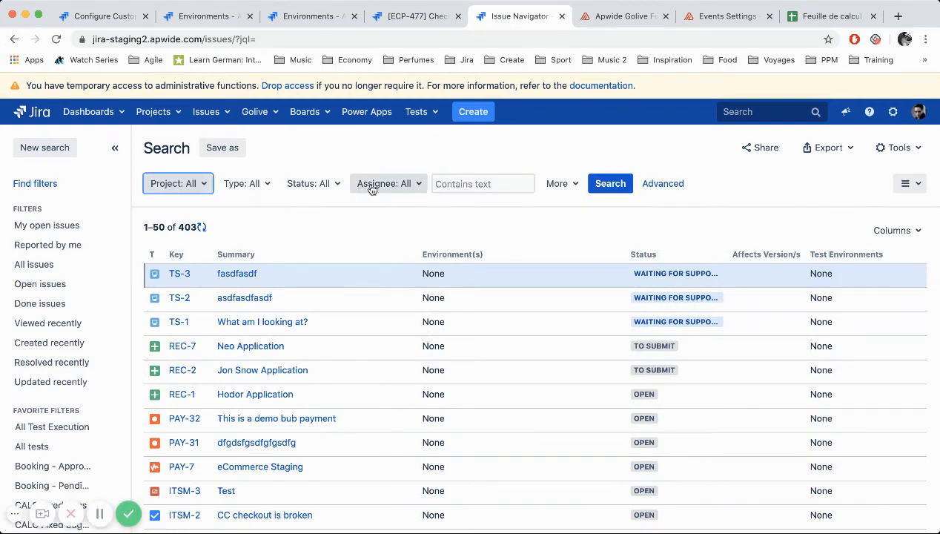
pyautogui.click(557, 183)
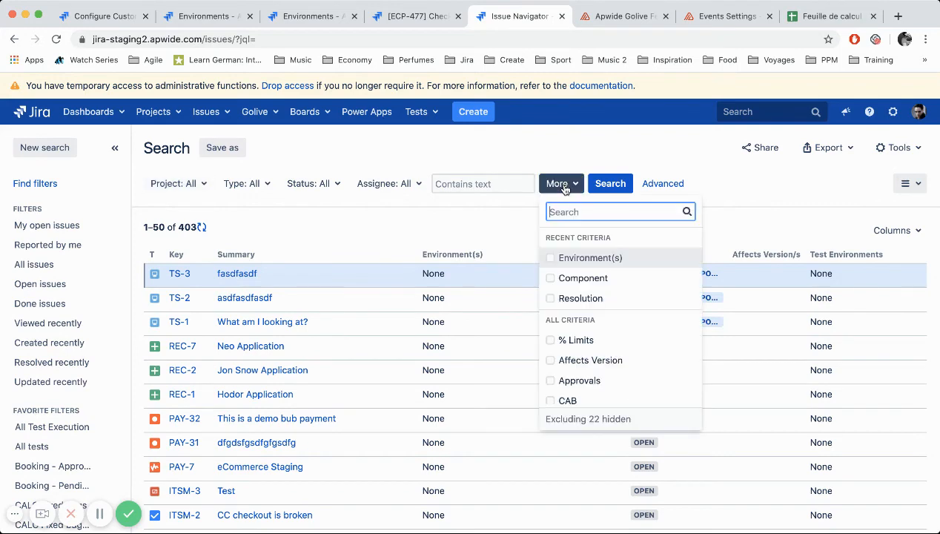
pyautogui.write('paym')
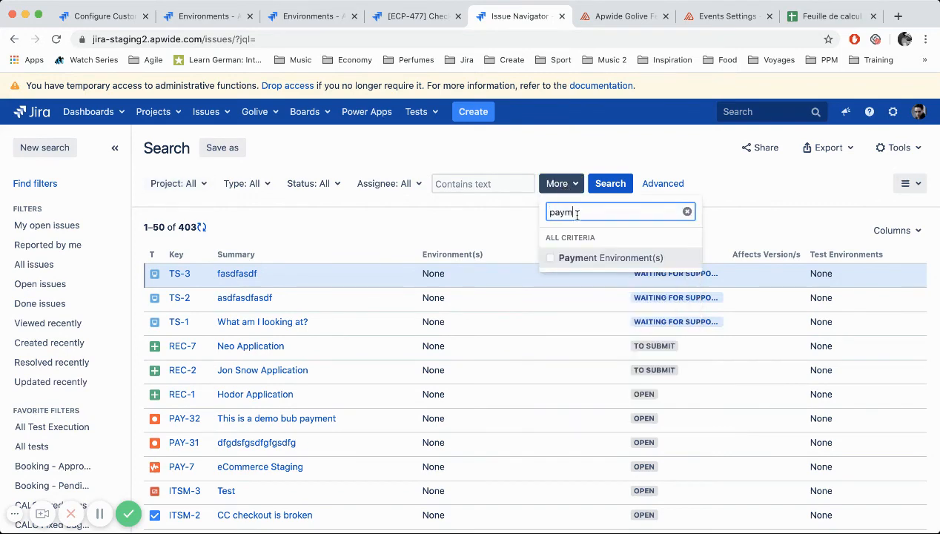
pyautogui.click(611, 258)
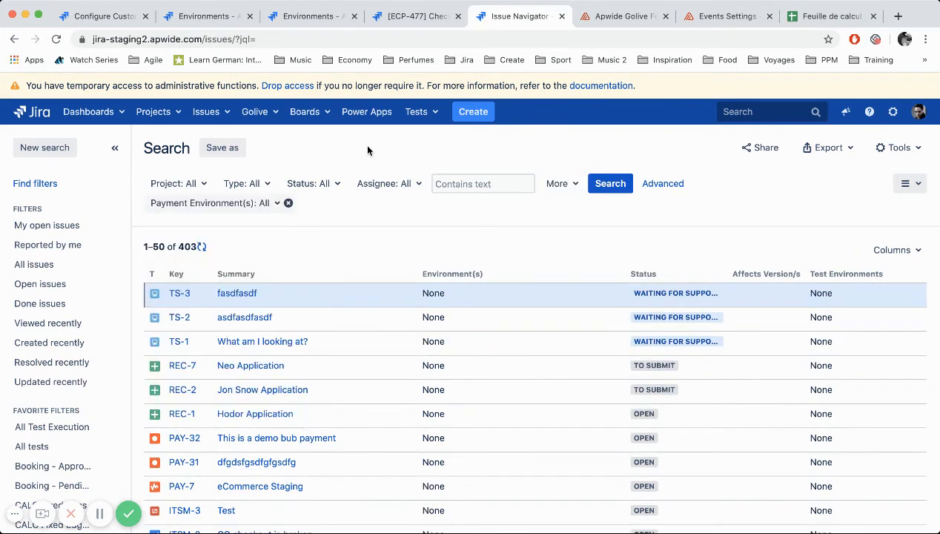
# Run the JQL query "Payment Environment(s)" is not EMPTY, returning only PAY-32.
pyautogui.click(662, 183)
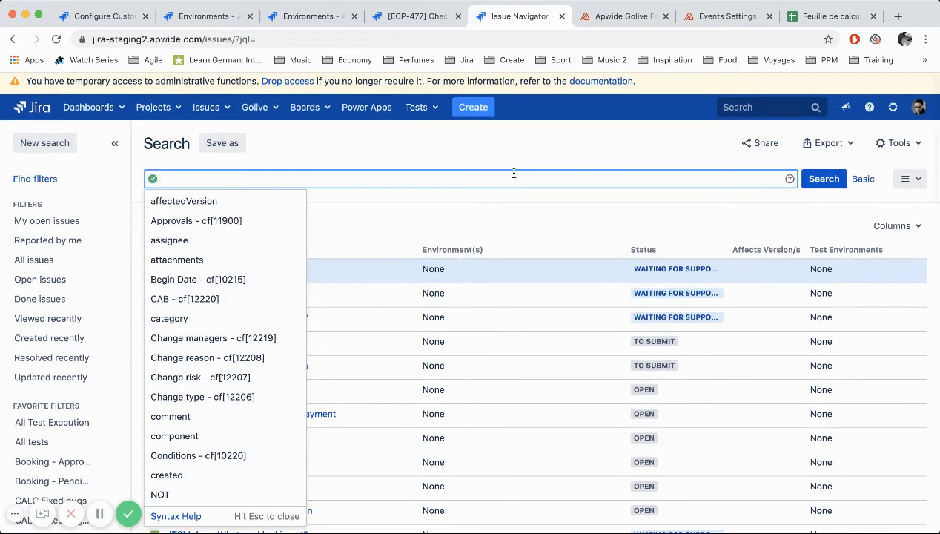
pyautogui.write('"Payment Environment(s)"')
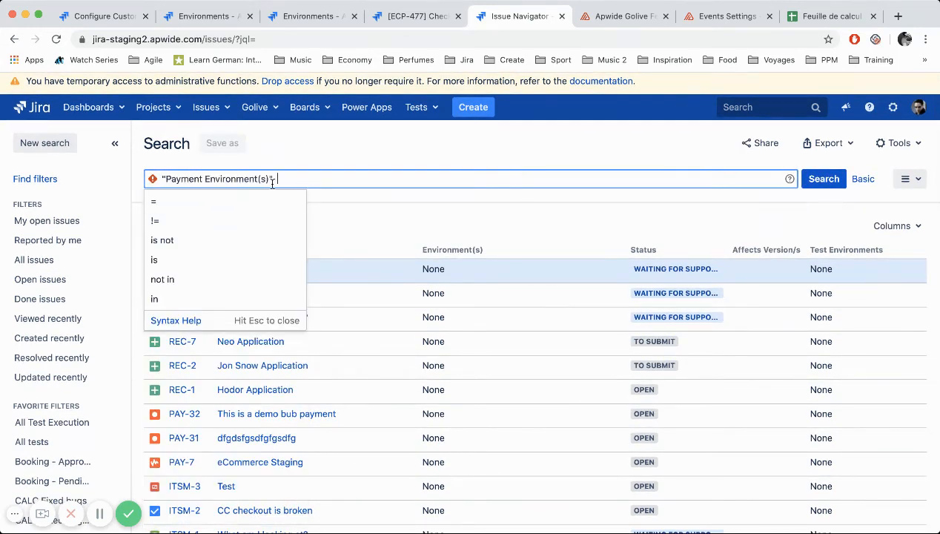
pyautogui.click(163, 240)
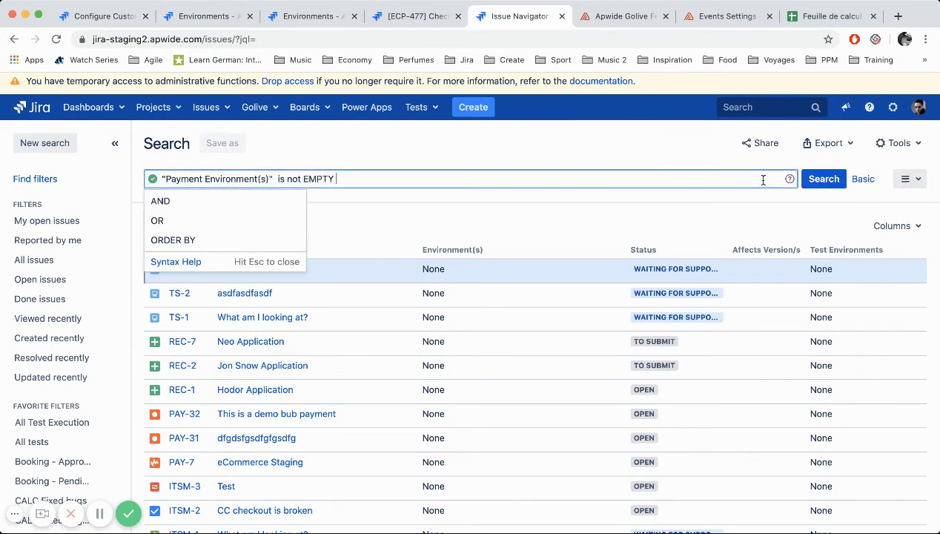
pyautogui.click(823, 178)
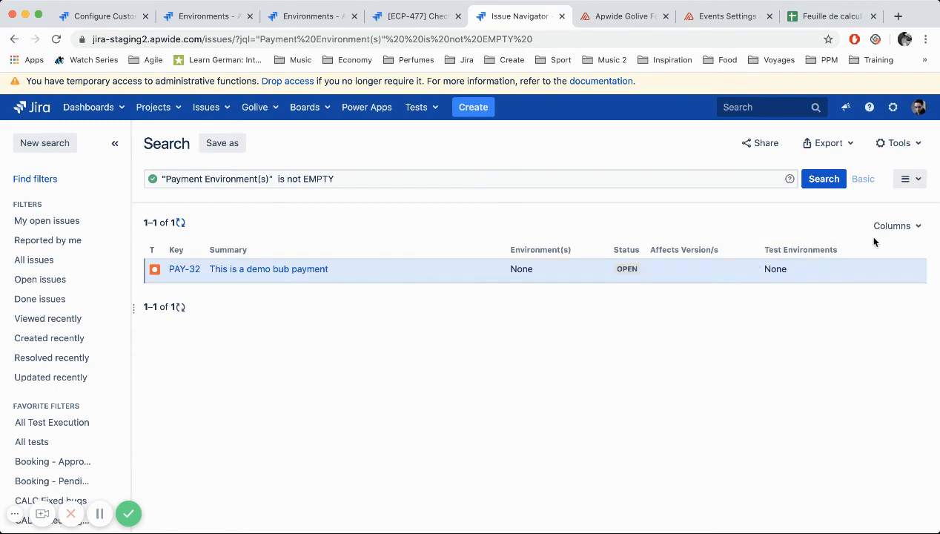
# Show Payment Environment(s) as a result column holding Payment Dev1 and Integration1.
pyautogui.click(893, 226)
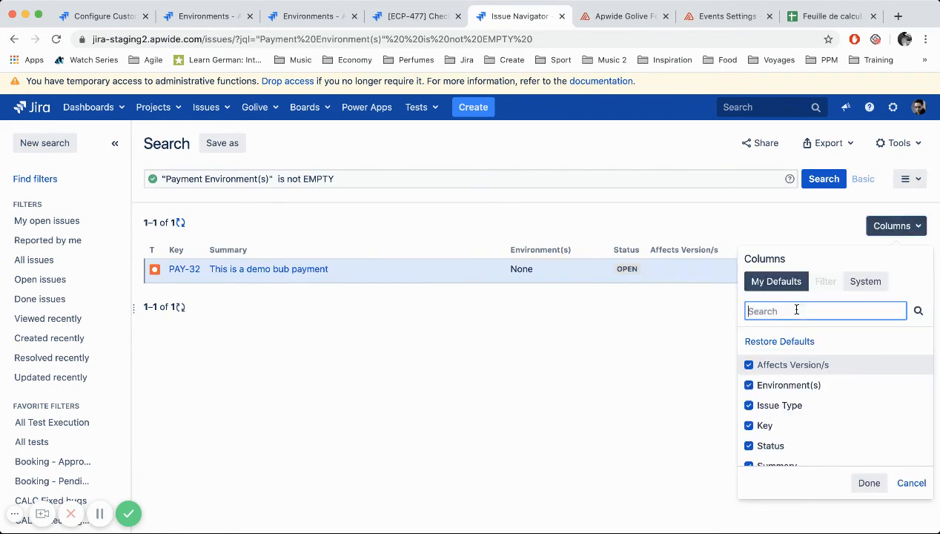
pyautogui.write('paym')
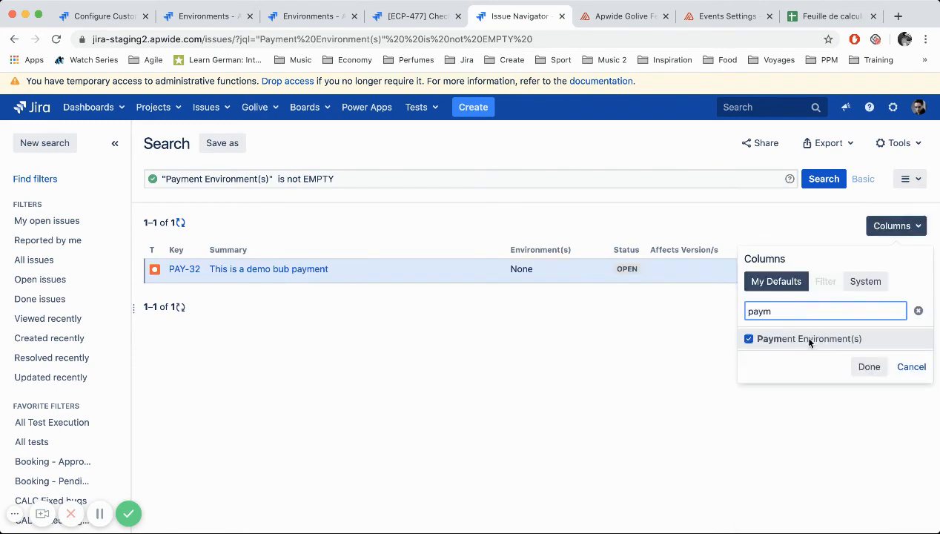
pyautogui.click(869, 366)
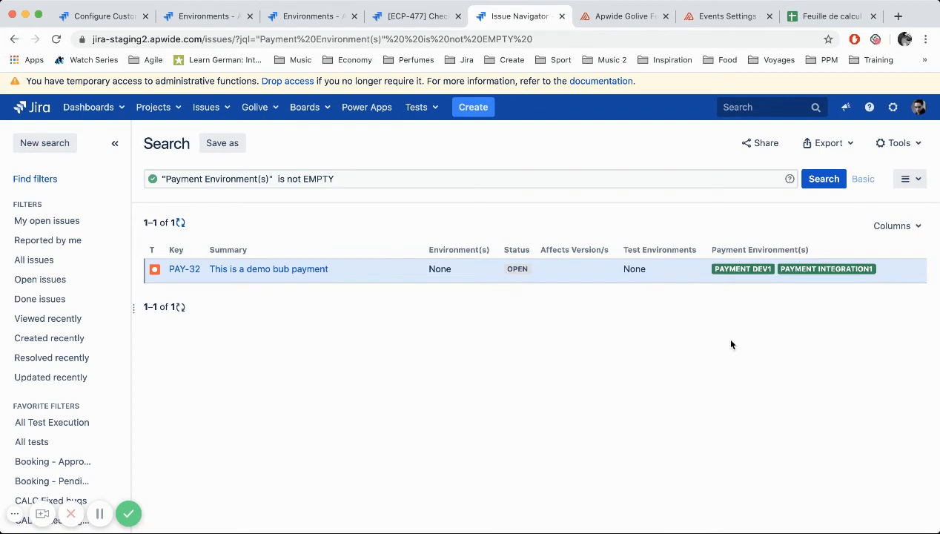
pyautogui.moveTo(640, 385)
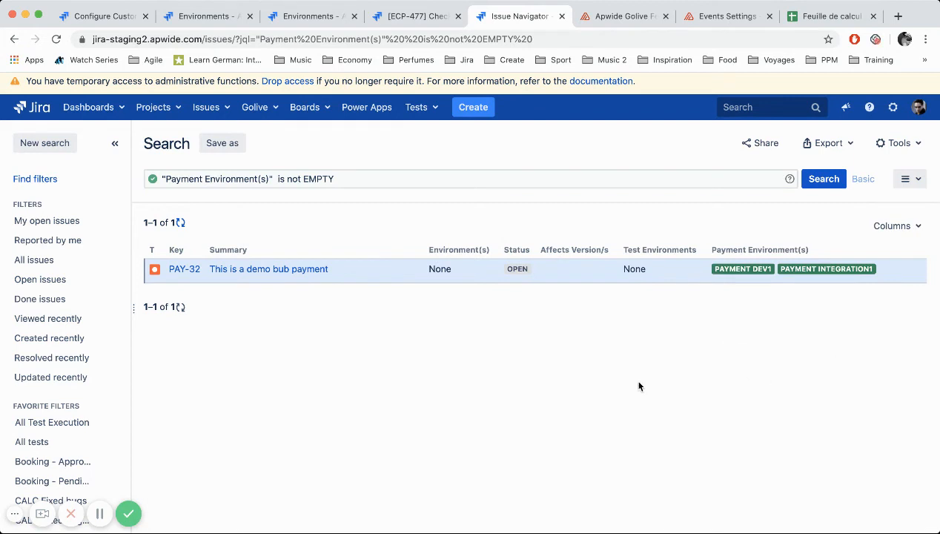
pyautogui.click(899, 142)
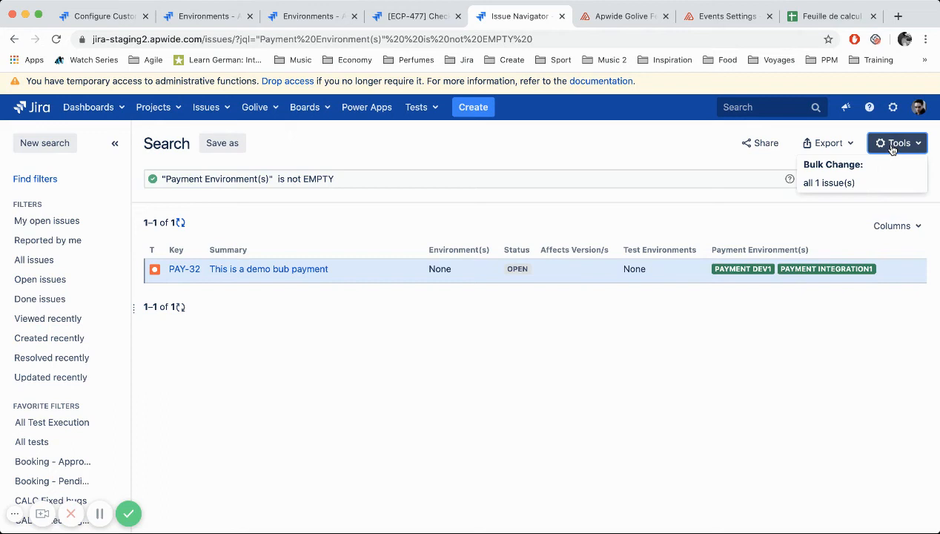
# Export the search result as a comma-delimited CSV of current fields.
pyautogui.click(827, 142)
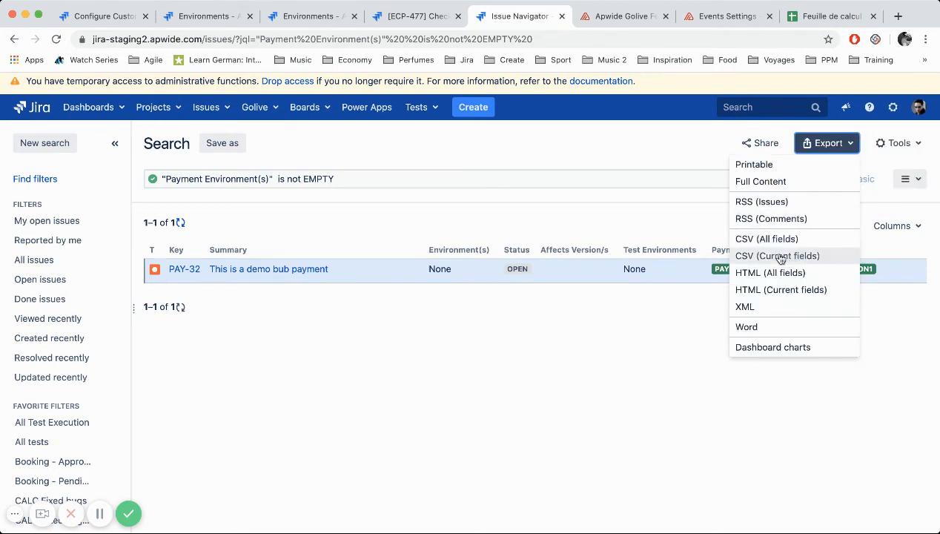
pyautogui.click(777, 255)
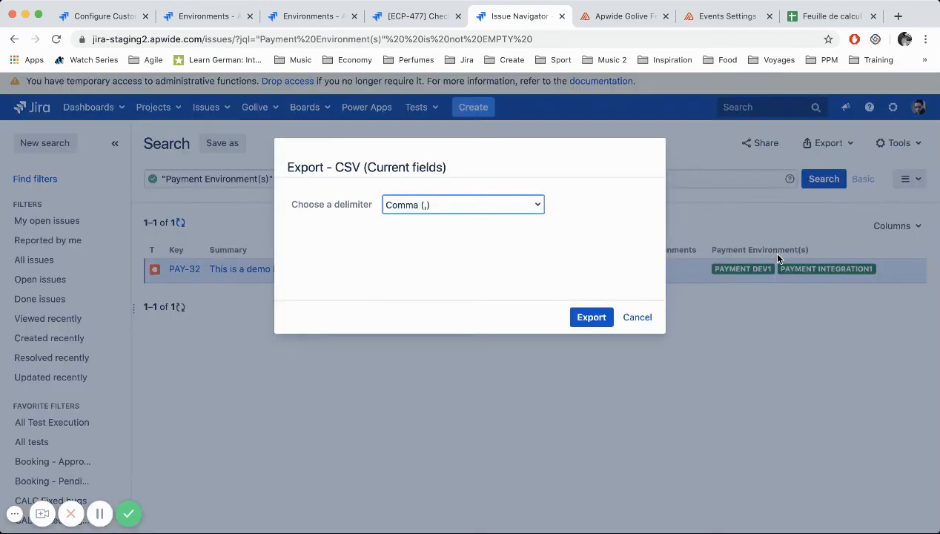
pyautogui.click(590, 318)
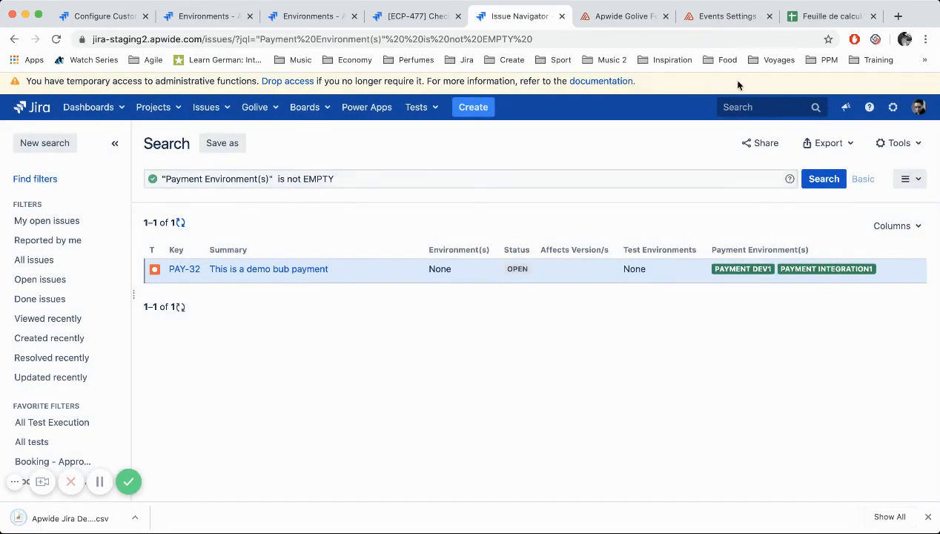
# Import the downloaded CSV into Google Sheets, replacing the spreadsheet contents.
pyautogui.click(832, 15)
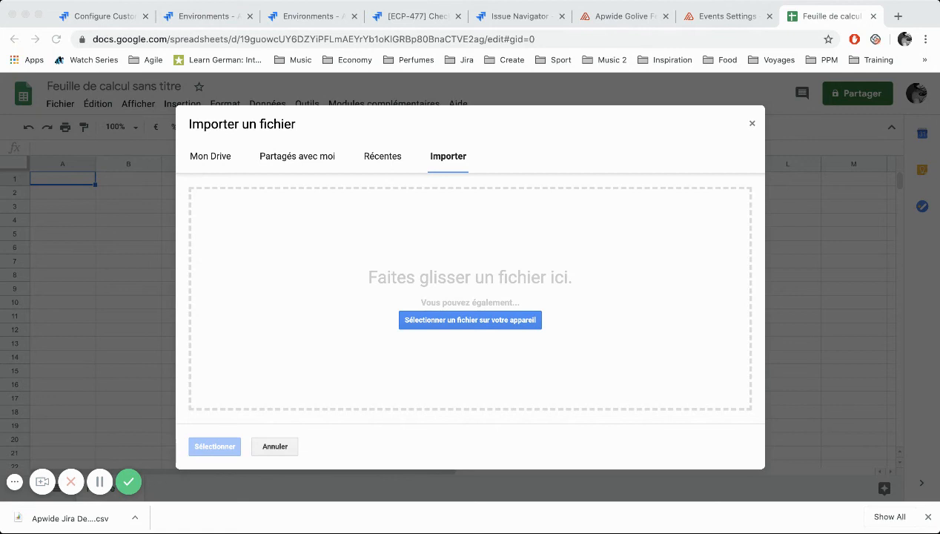
pyautogui.click(470, 320)
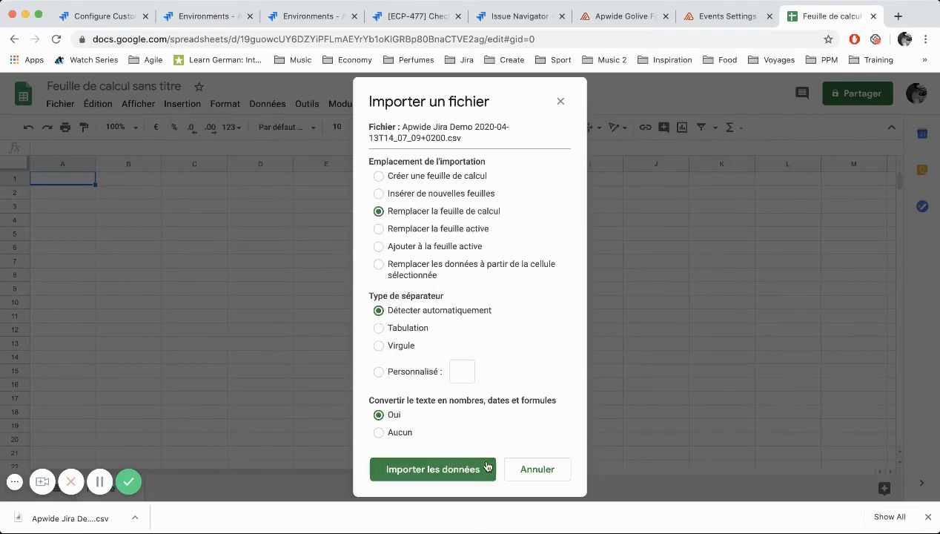
pyautogui.click(433, 469)
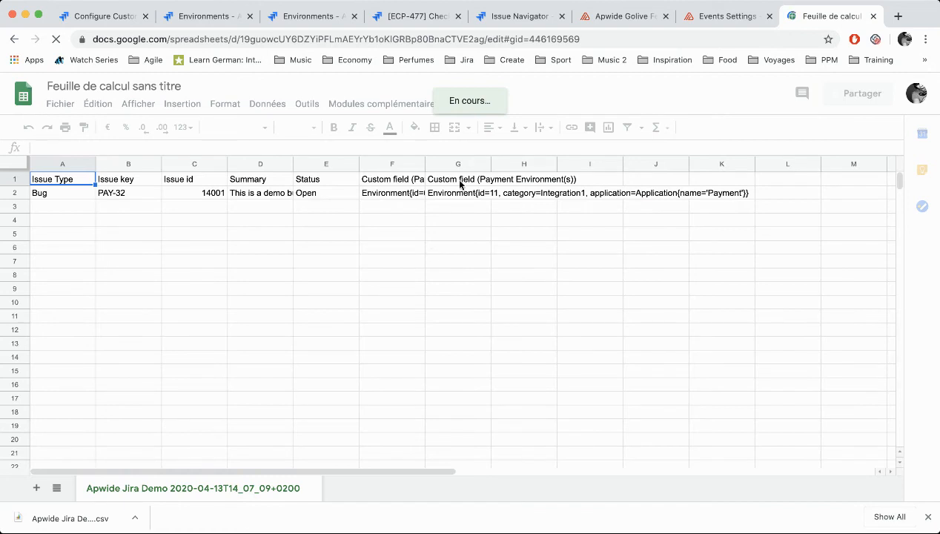
# Review PAY-32's Payment Environment(s) columns in the sheet, then return to Jira issue ECP-477.
pyautogui.click(391, 163)
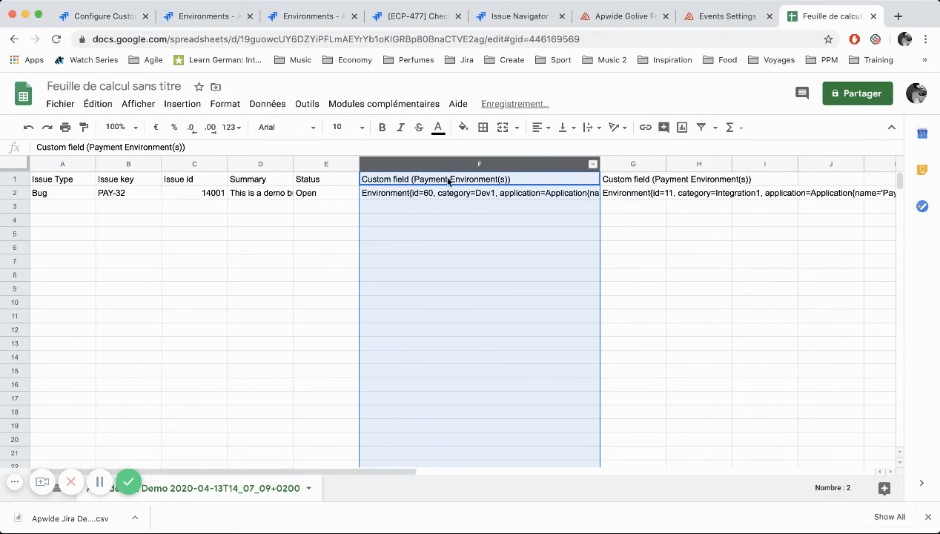
pyautogui.click(479, 193)
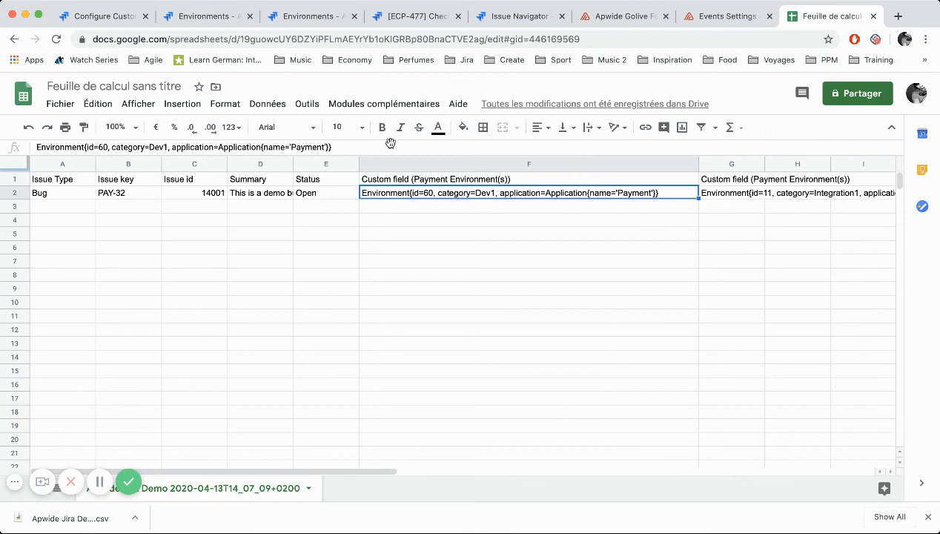
pyautogui.click(415, 15)
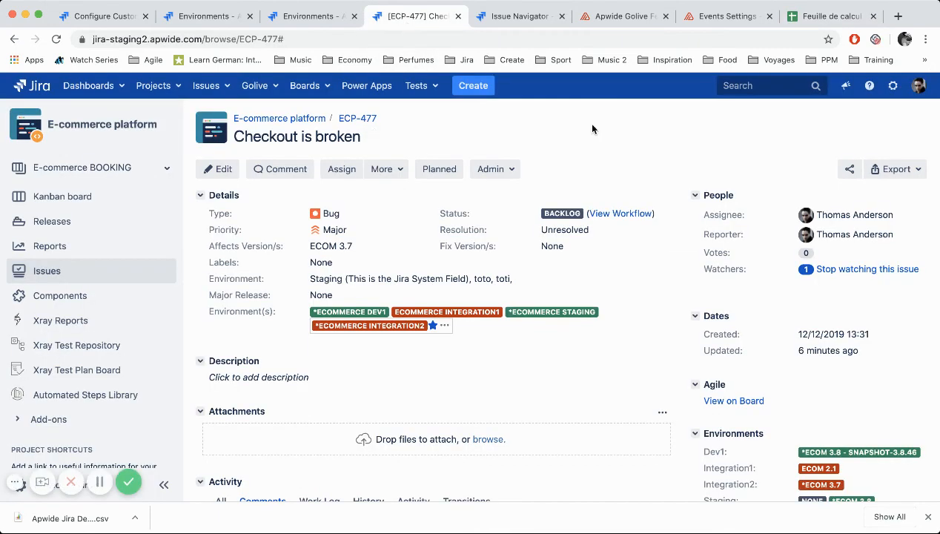